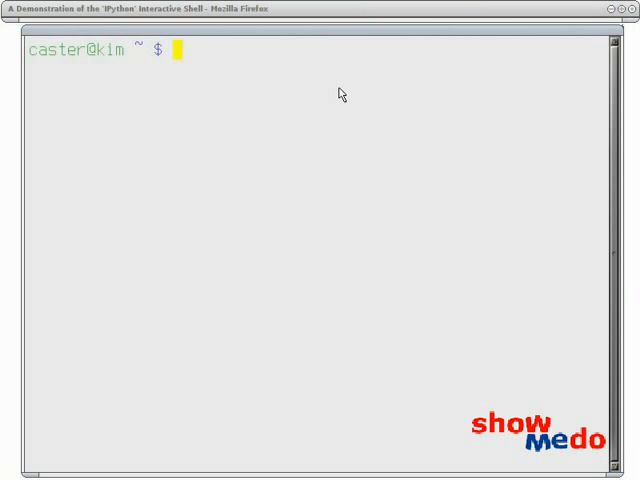
- Launch ipython and define msgflag = 1, pi = 3, msg = 'hello', warning = None
type("ipython")
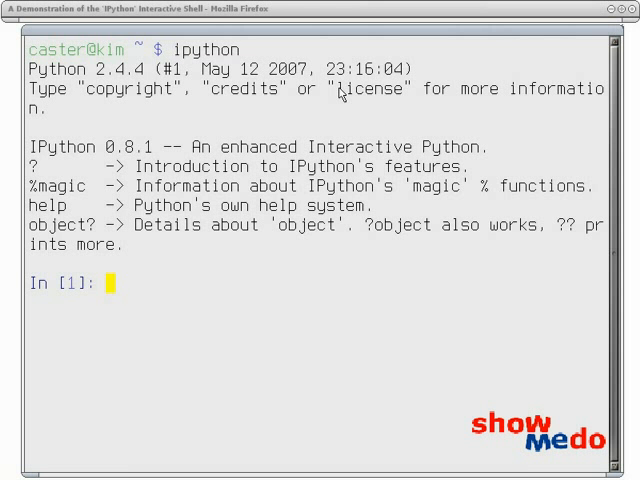
type("msgflag = 1")
type("msg =")
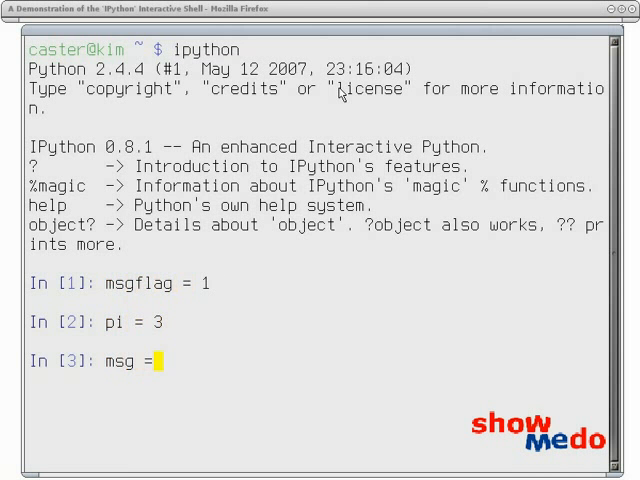
type("'hello'")
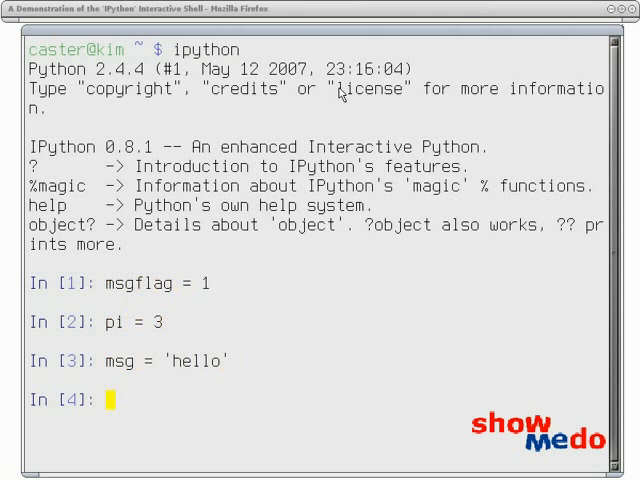
type("warning = None")
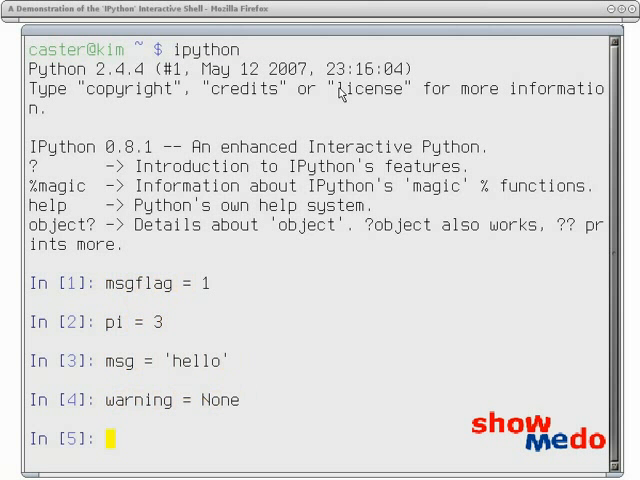
- Tab-complete ms to msgflag and evaluate it, returning 1
type("warning")
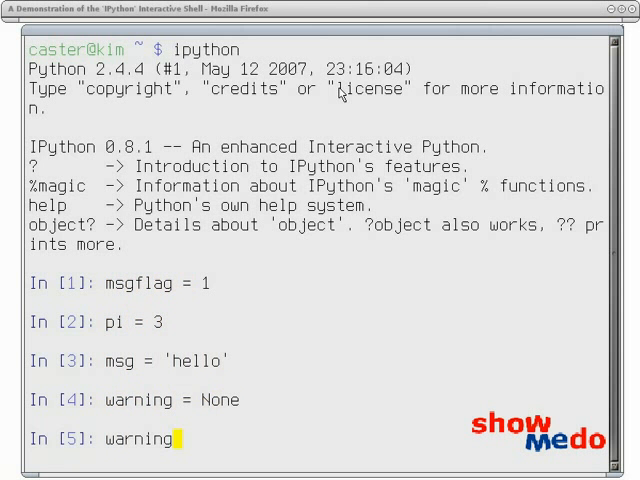
key("BackSpace")
type("msgflag")
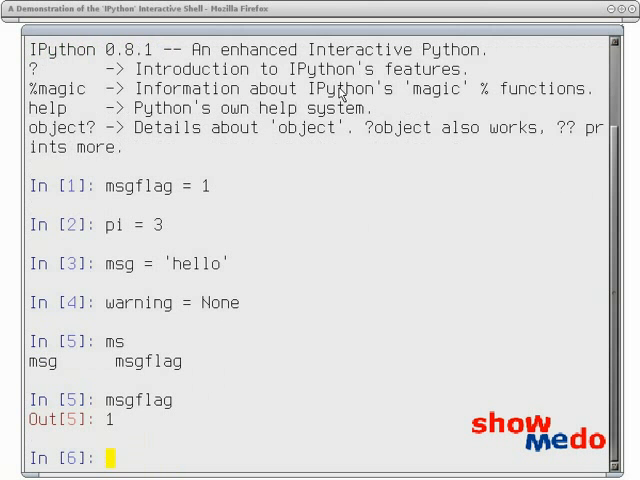
- List the session variables with who, who int and the detailed whos table
type("who")
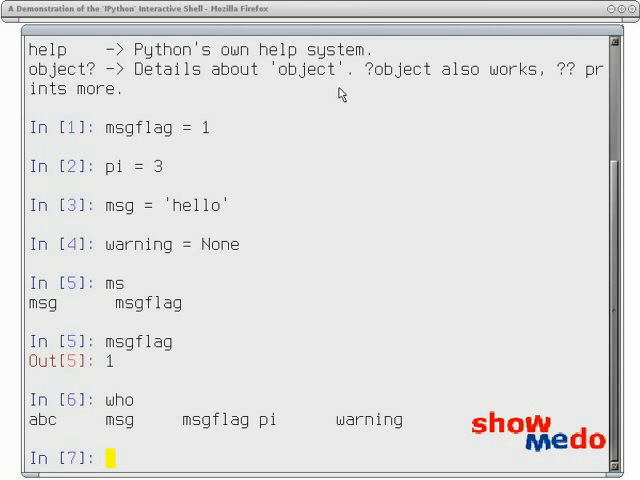
type("who int")
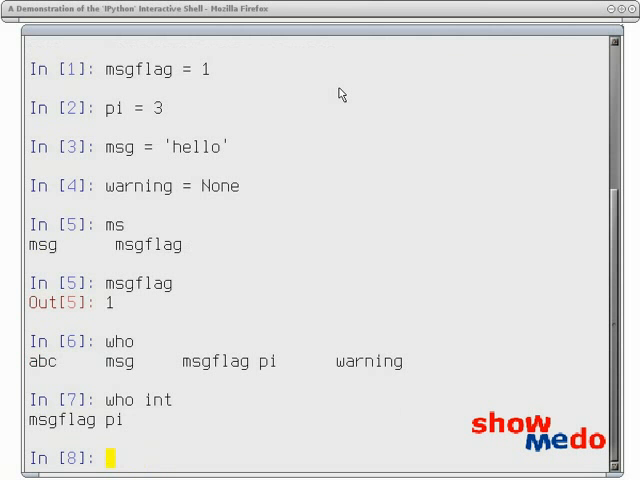
type("whos")
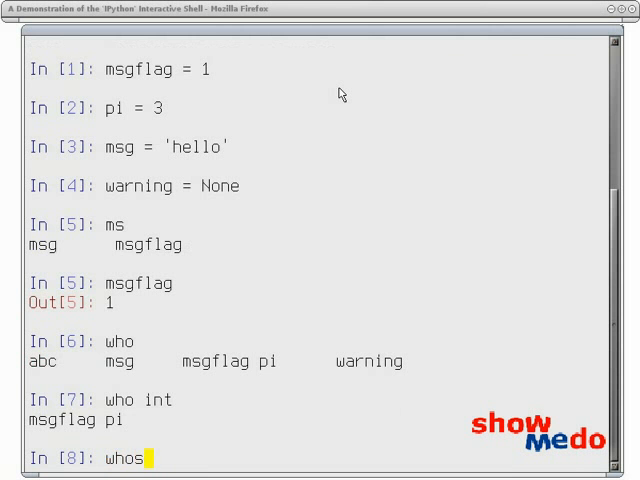
key("Return")
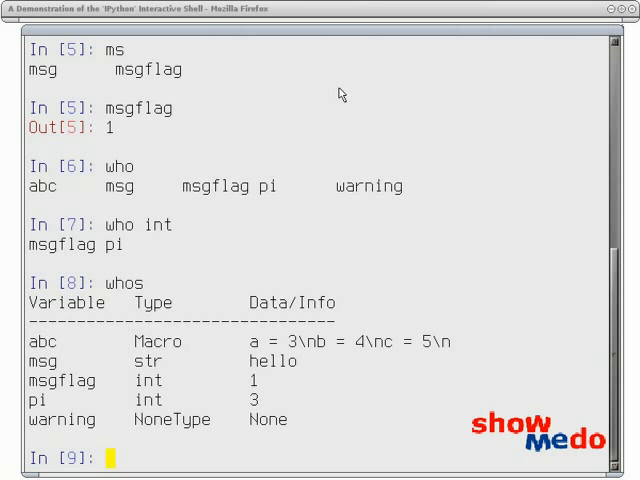
- Run psearch msg* to find msg and msgflag, then psearch msg* int to get msgflag only
type("ps")
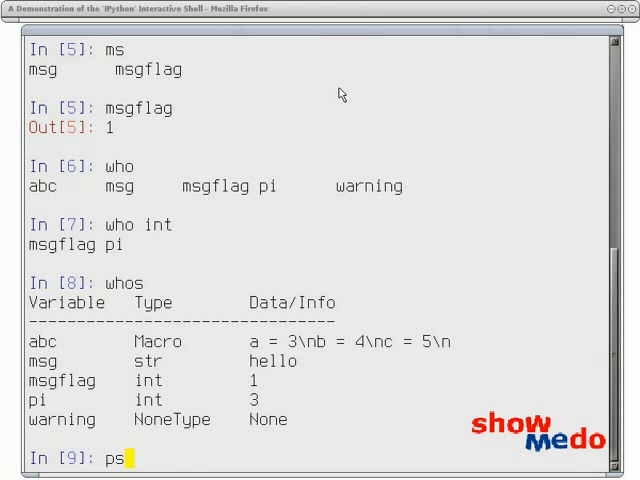
type("earch")
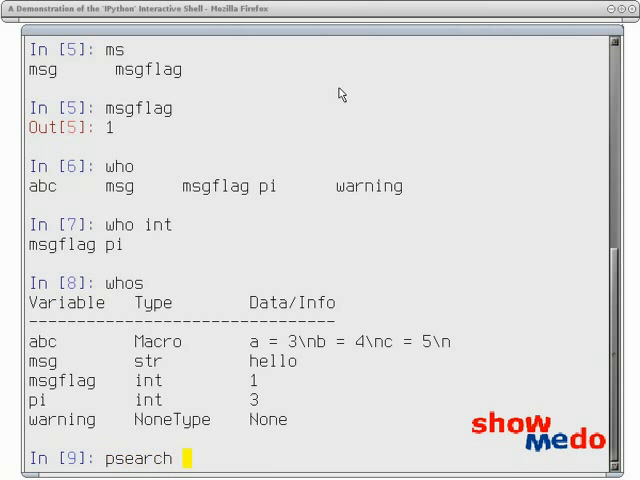
type("msg")
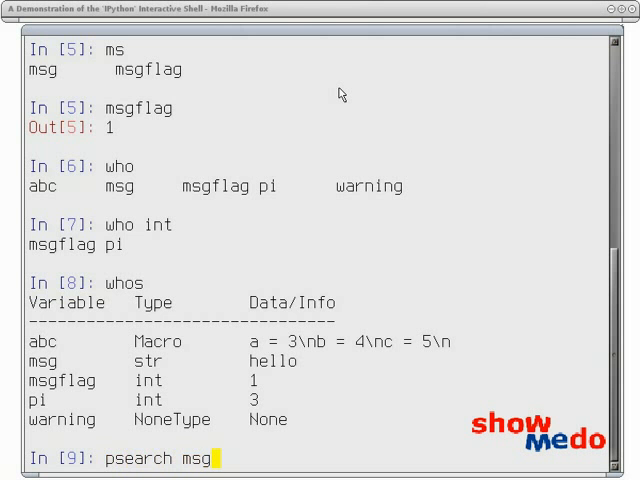
type("*")
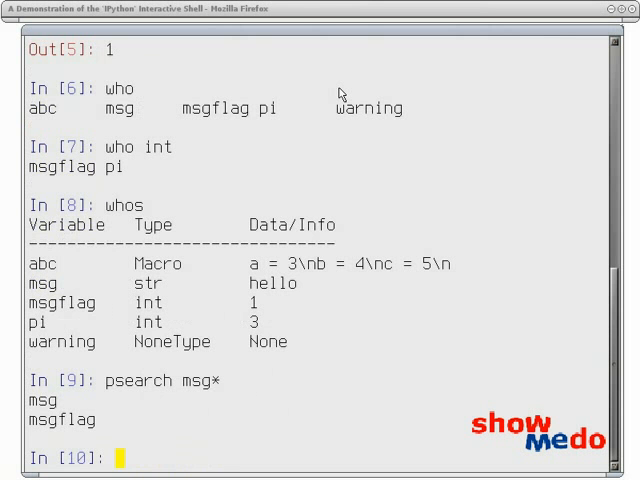
type("psearch msg*")
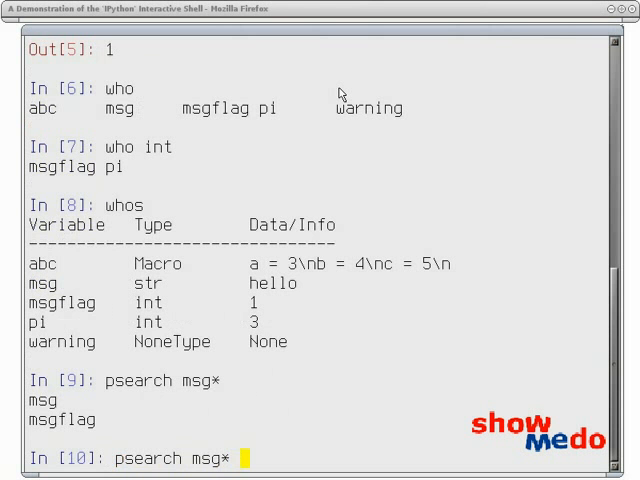
type("int")
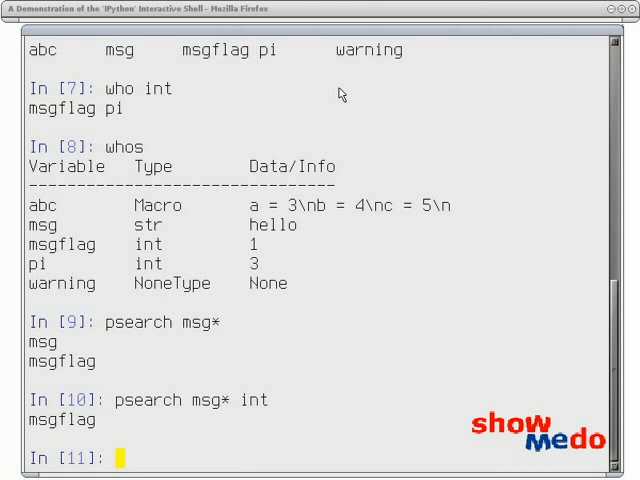
- Store msgflag persistently, write it to /tmp/a.txt, and list all stored values
type("store")
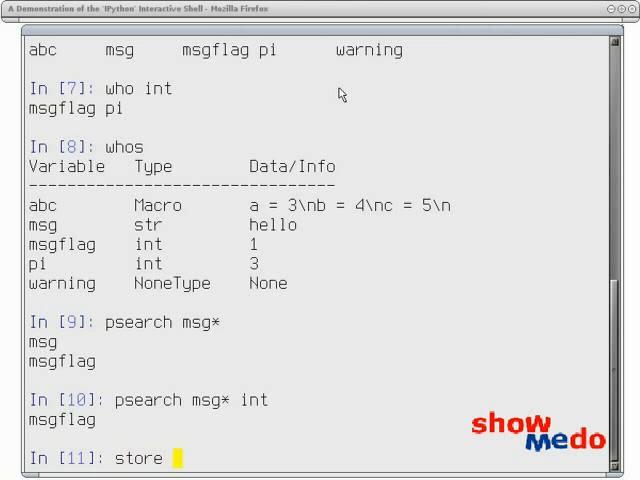
type("msgflag")
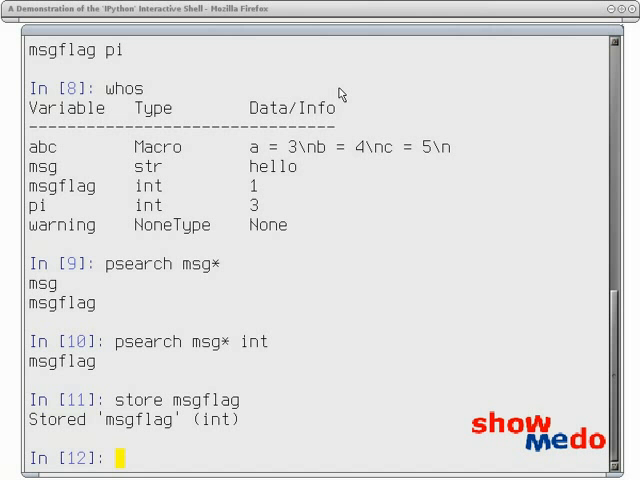
type("s")
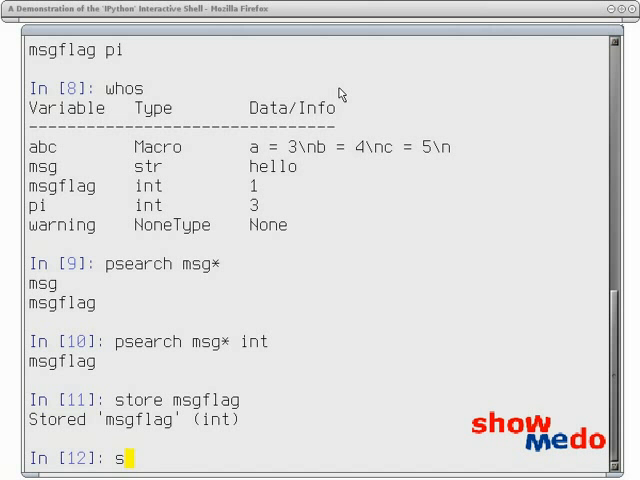
type("tore msgflag > /tmp/a.txt")
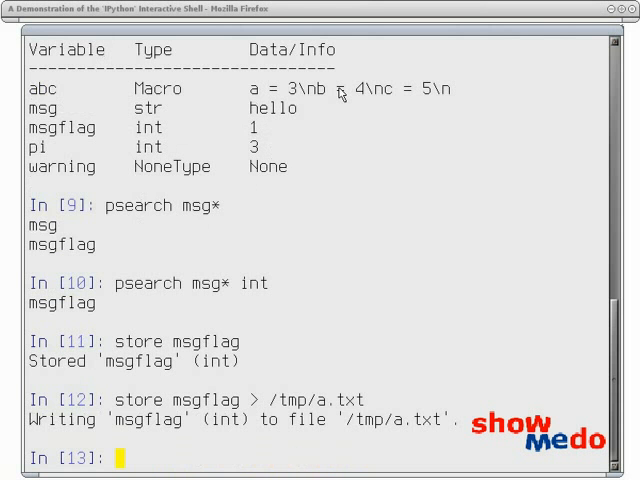
type("sto")
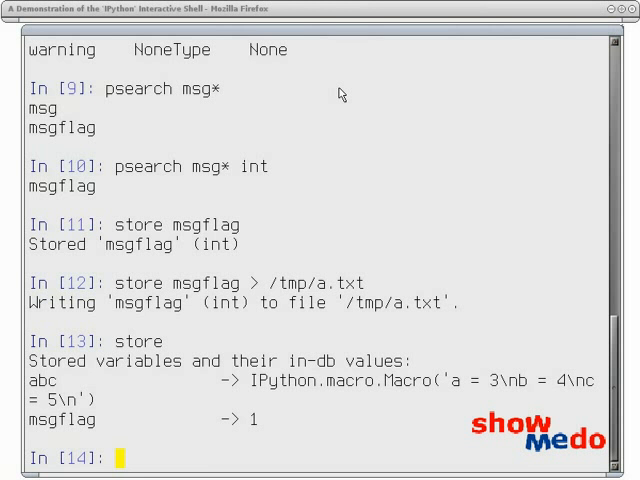
type("reset")
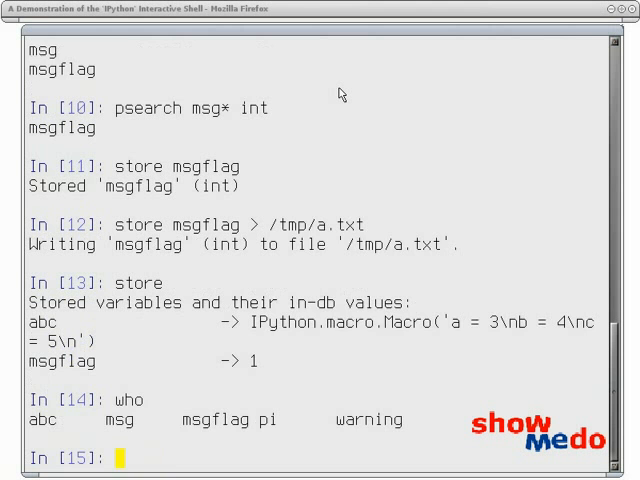
- Reset the namespace, restore abc and msgflag with store -r, then clear the store with store -z
type("reset")
type("y")
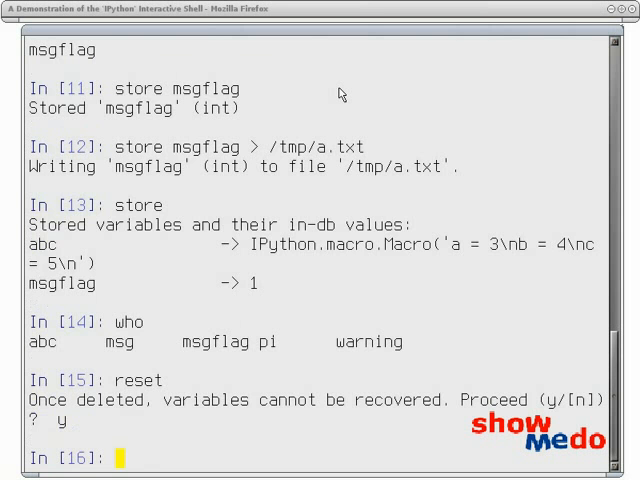
type("who")
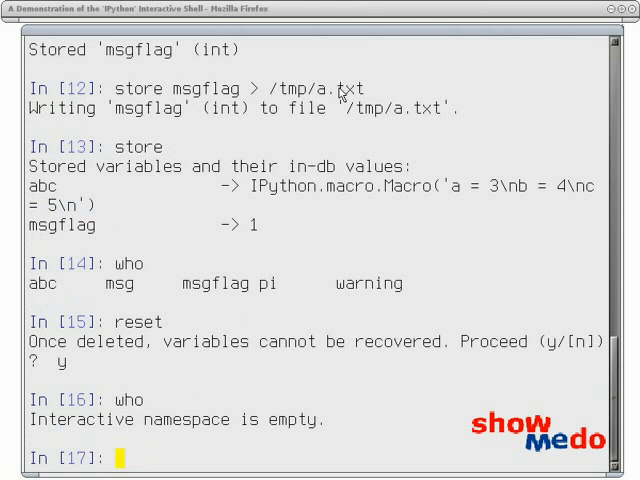
type("store -r")
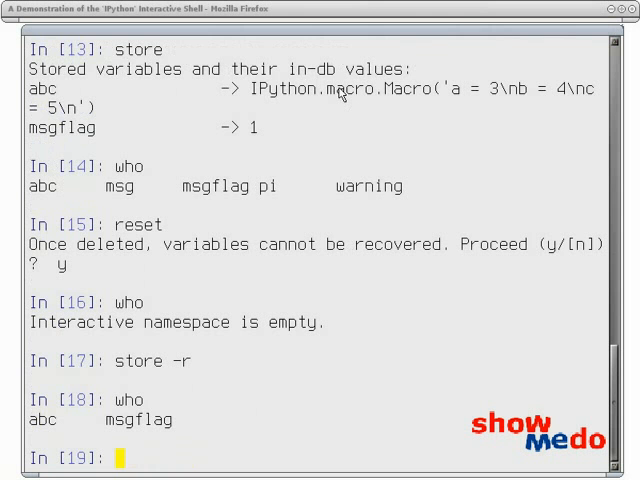
type("store -")
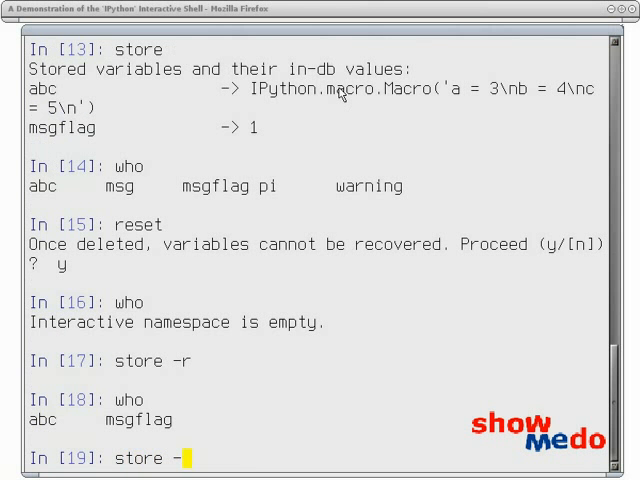
type("z")
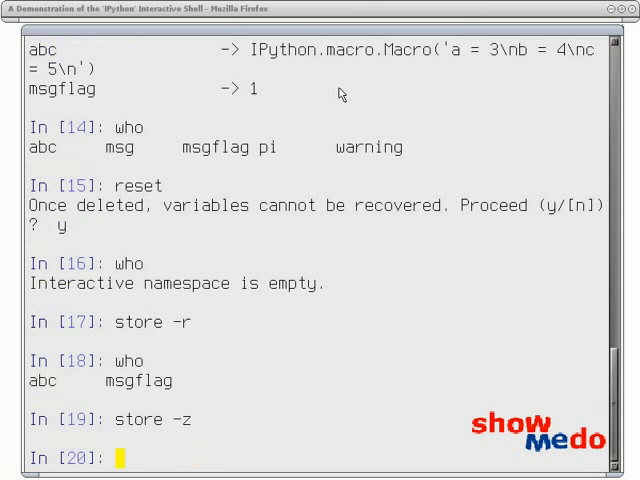
- Check %logstate, then %logstart auto-logging to ipython_log.py in rotate mode
type("logstate")
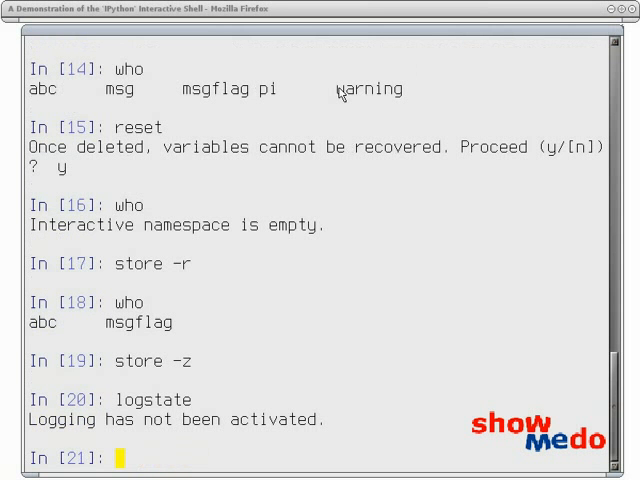
type("logstart")
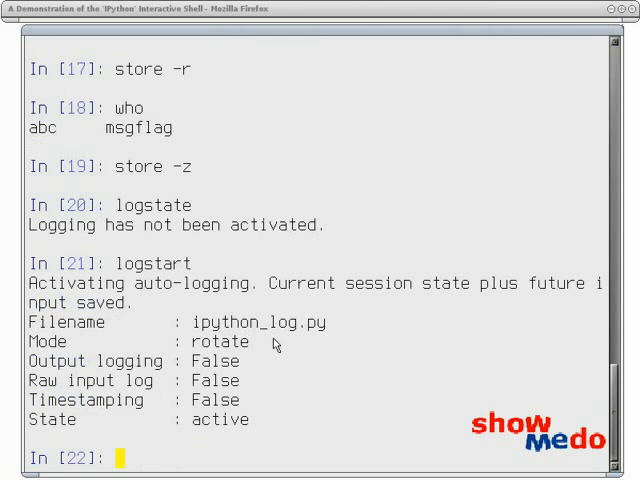
mouse_move(288, 358)
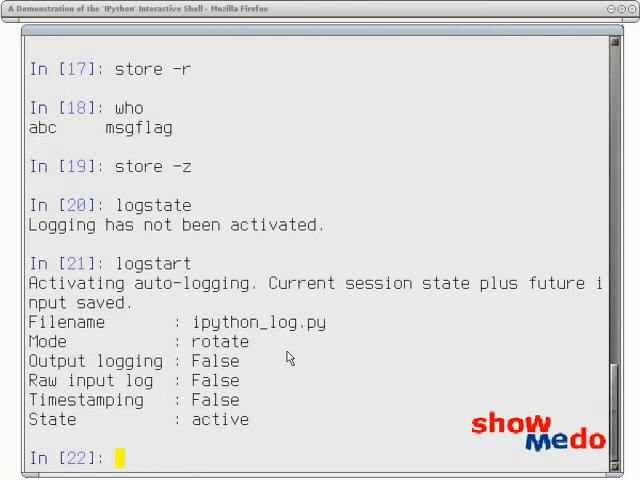
mouse_move(266, 364)
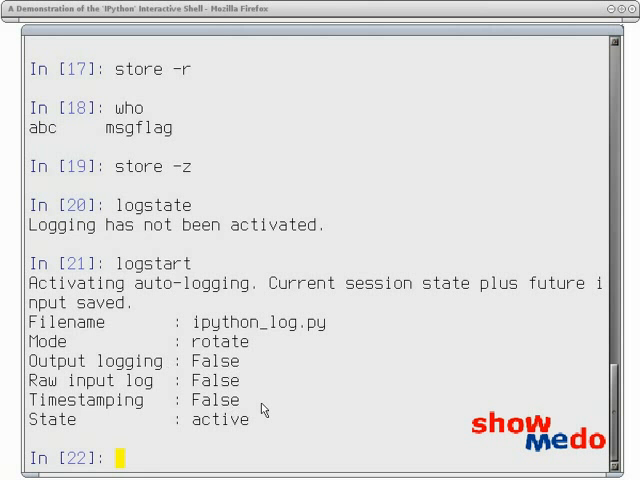
- Run logon, switch logging off with logoff, then turn it back on with logon
type("l")
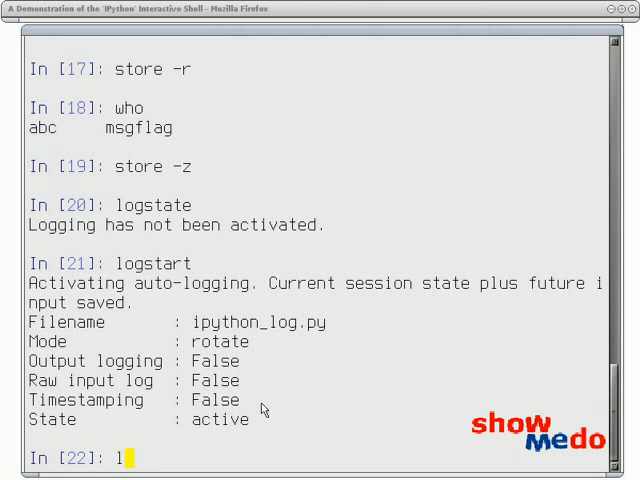
type("og")
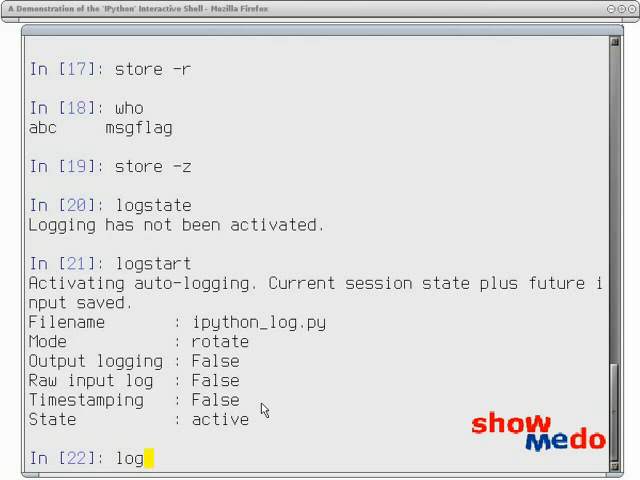
type("on")
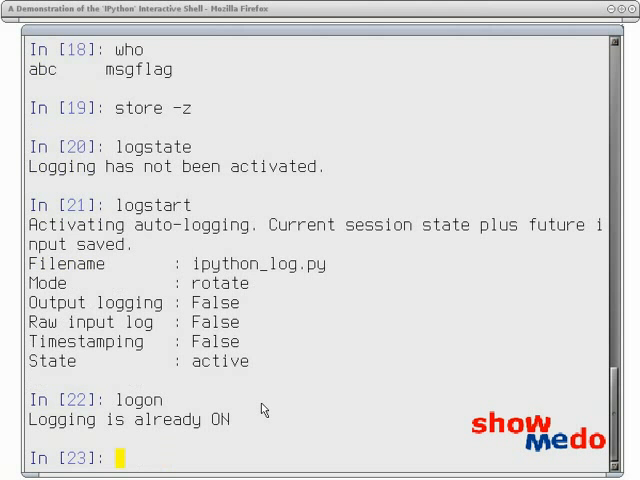
type("logoff")
type("logon")
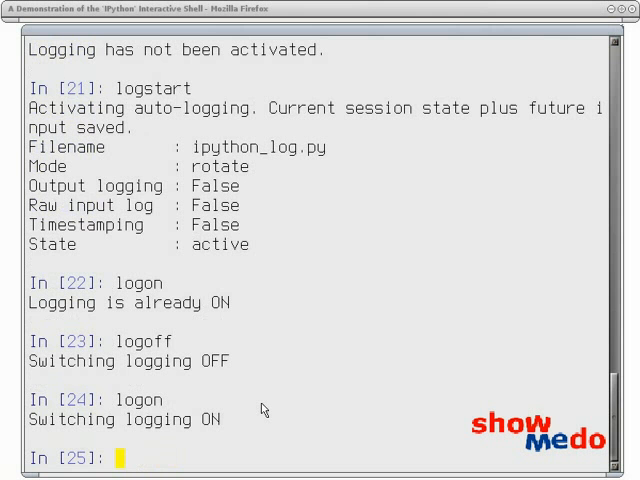
type("ls")
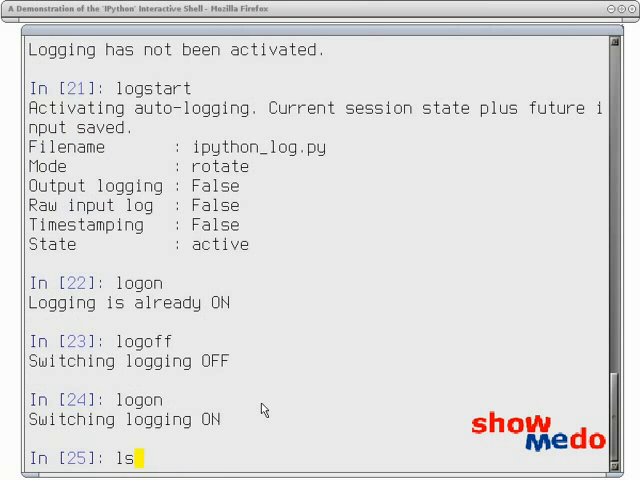
- List all magic functions with lsmagic, then again with %lsmagic
type("magic")
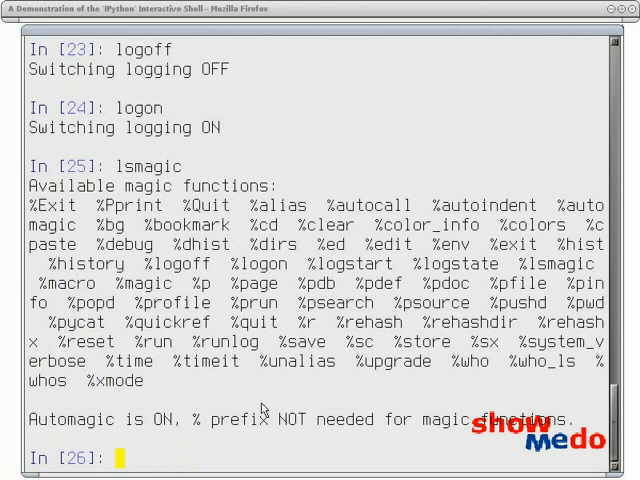
mouse_move(30, 216)
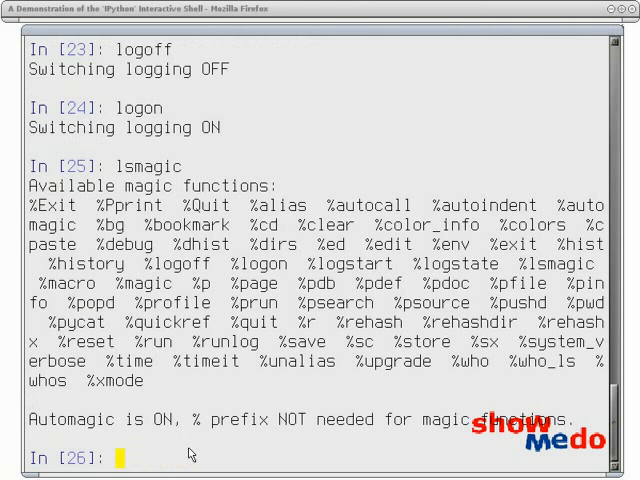
type("%")
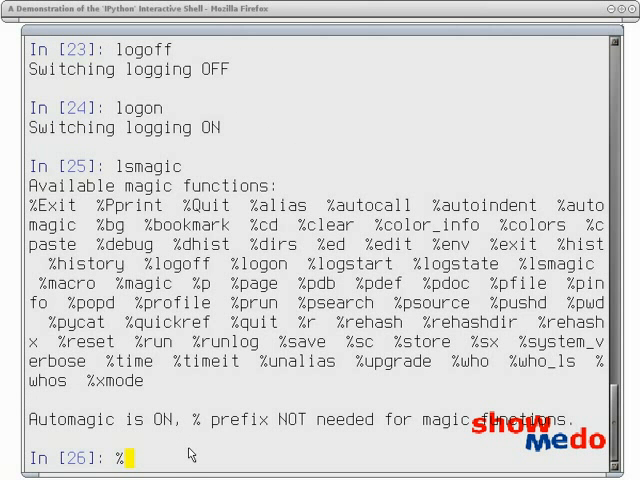
type("lsmagic")
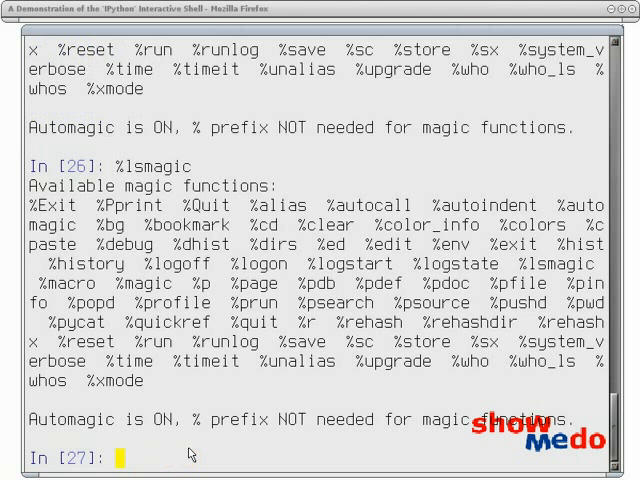
type("%")
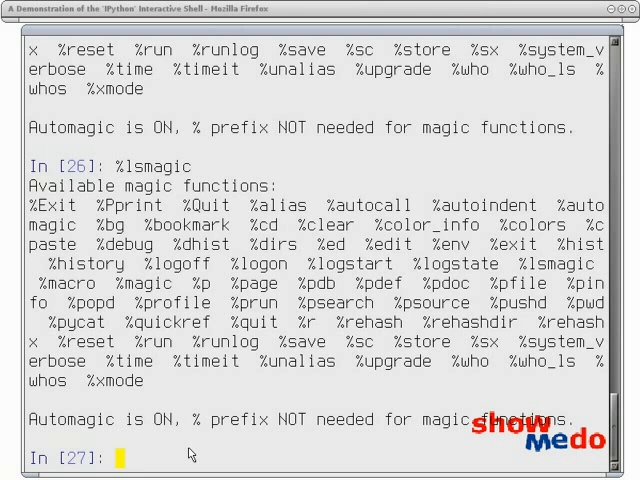
type("magic")
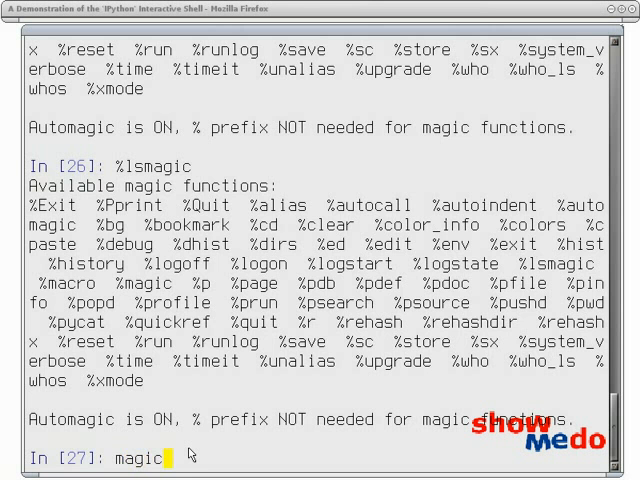
- Run magic and page through the magic function system documentation back to the prompt
key("Return")
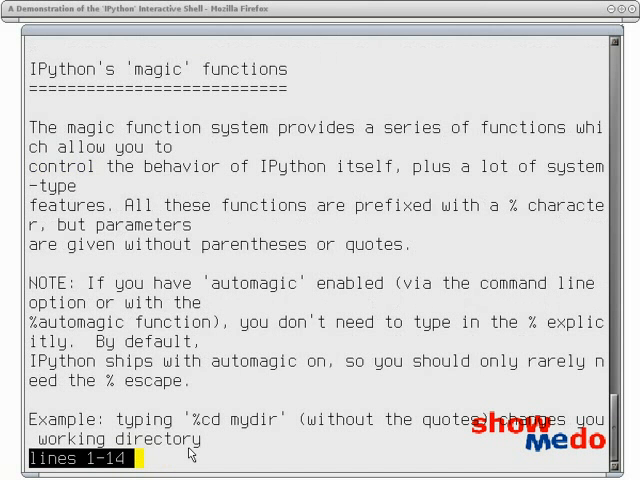
scroll("down", 3)
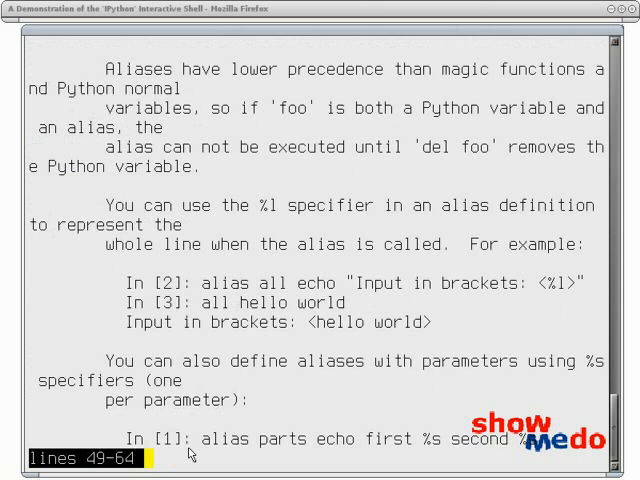
scroll("down", 3)
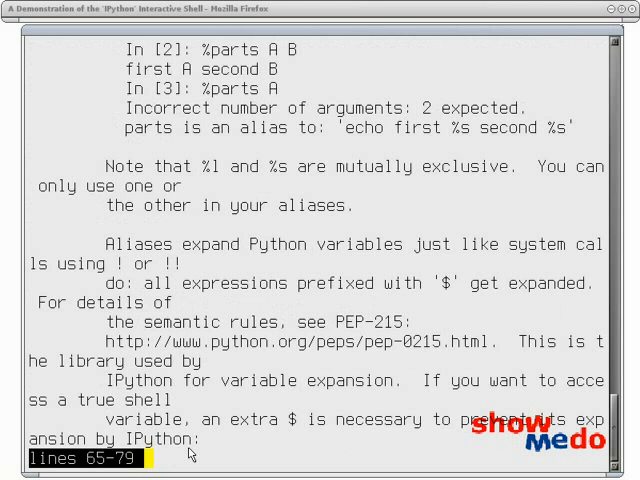
scroll("down", 3)
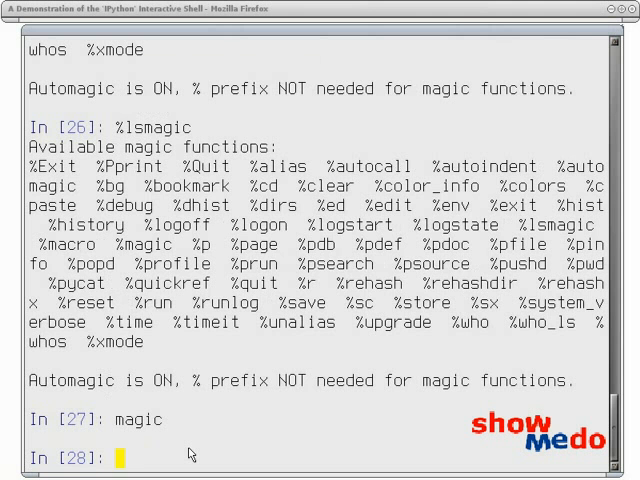
- Inspect lsmagic with ? and its source with ??, then show msgflag? int docstring
type("lsmagic?")
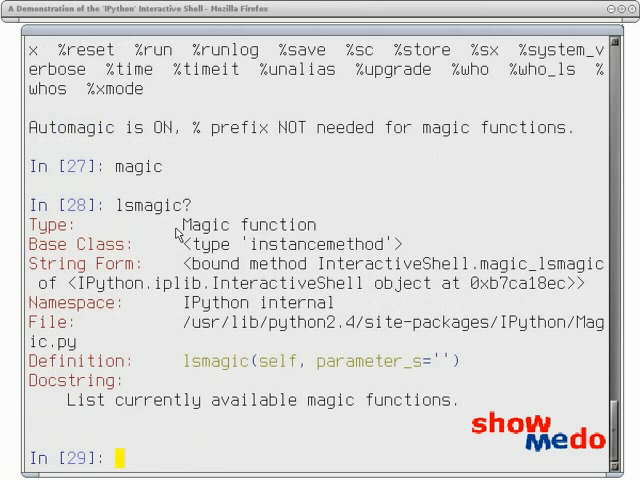
mouse_move(332, 230)
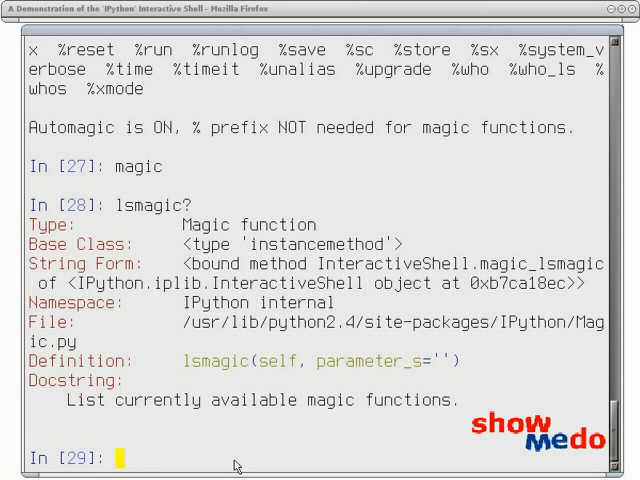
type("lsmagic?")
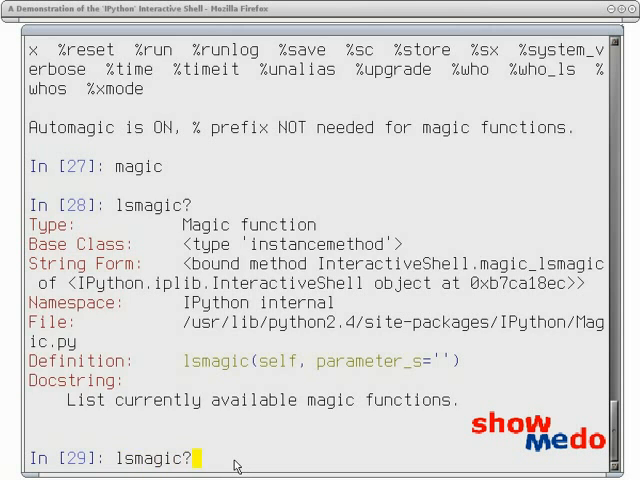
key("Return")
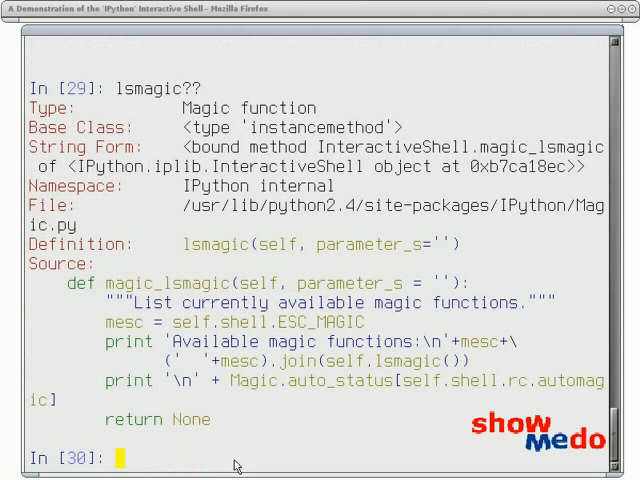
type("msgflag?")
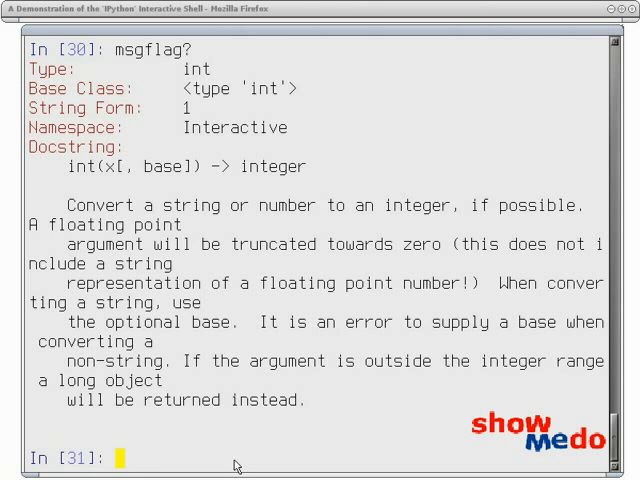
- Import sys and print the module search path with p sys.path
type("i")
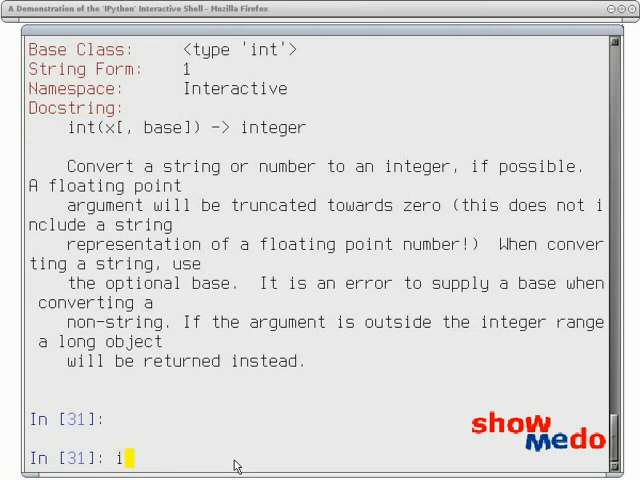
type("mport sys")
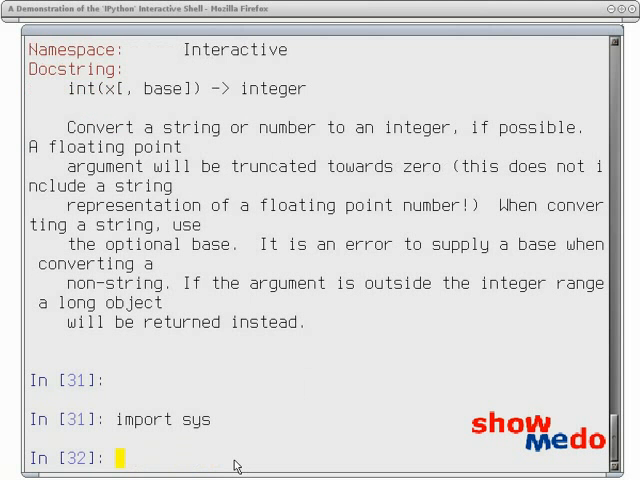
type("p")
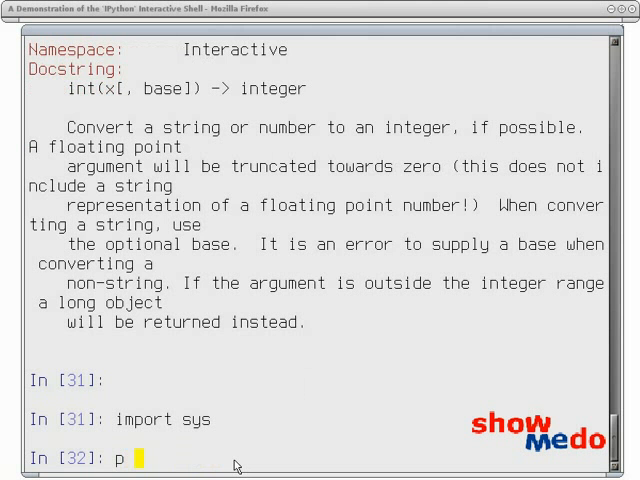
type("sys.path")
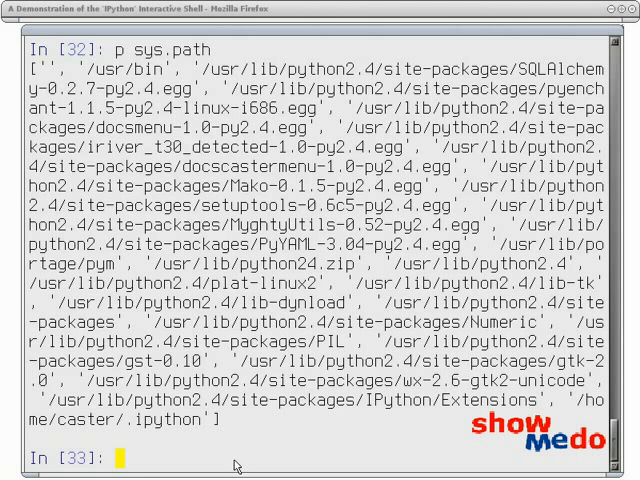
- Show sys.path one entry per line with page sys.path
type("page")
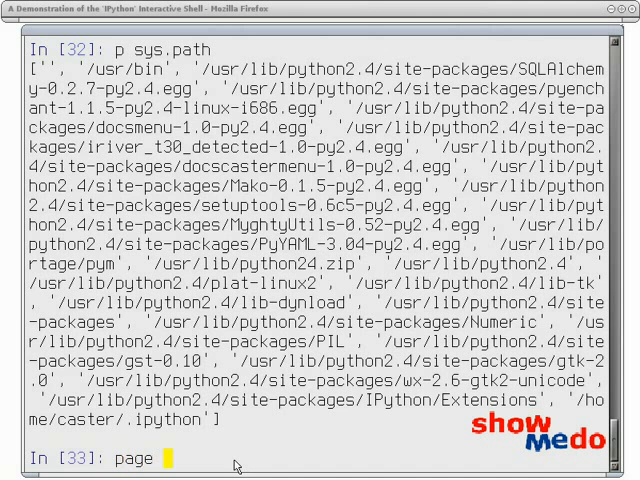
type("sys.path")
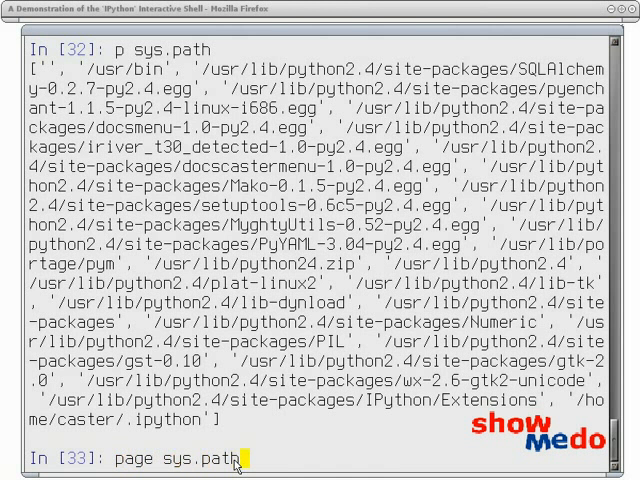
mouse_move(578, 462)
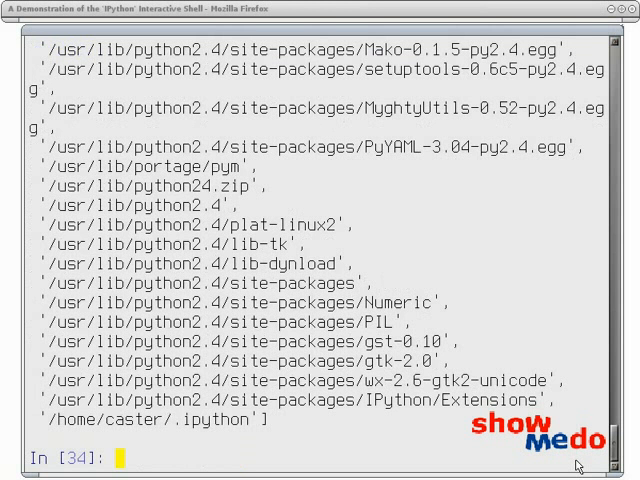
- Define a function x(a, b) that prints its two arguments
type("def")
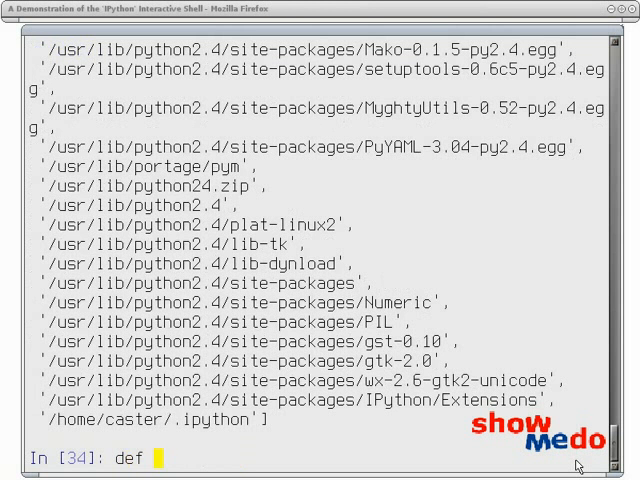
type("x(a, b")
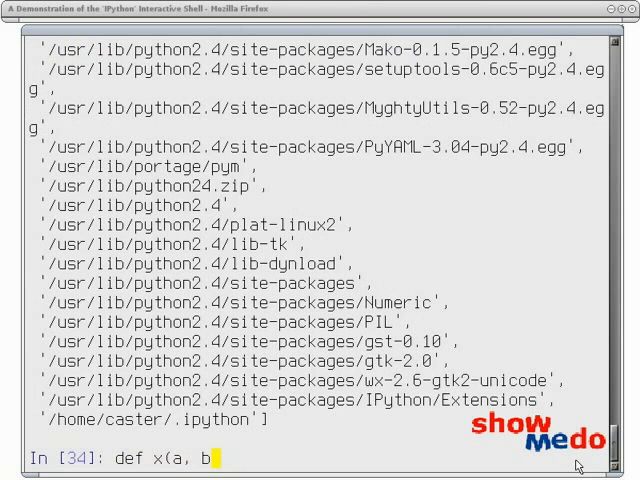
type("print a, b")
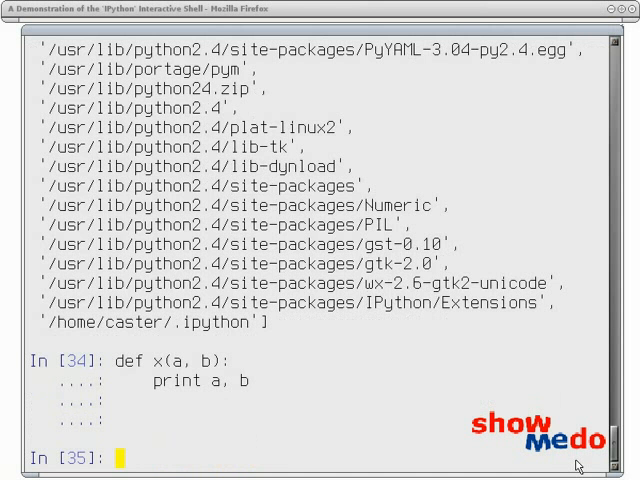
- Try 'x 3 4' (SyntaxError), then autocall x with 'x 4, 5' to print 4 5
type("x 3 4")
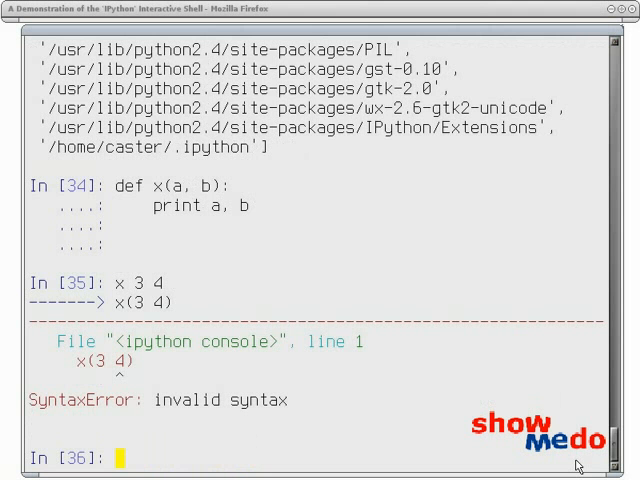
type("x")
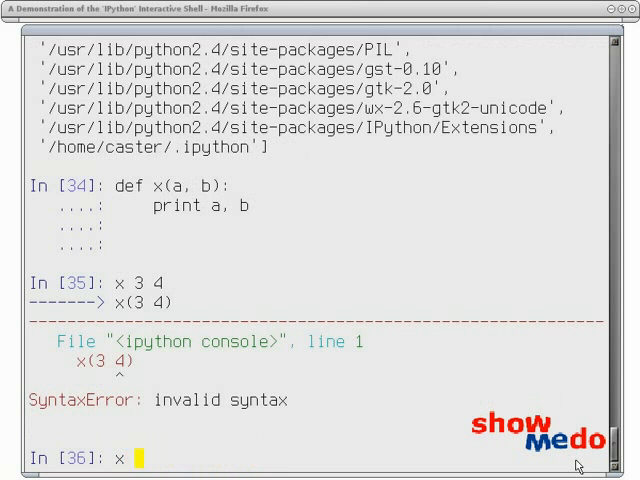
type("4, 5")
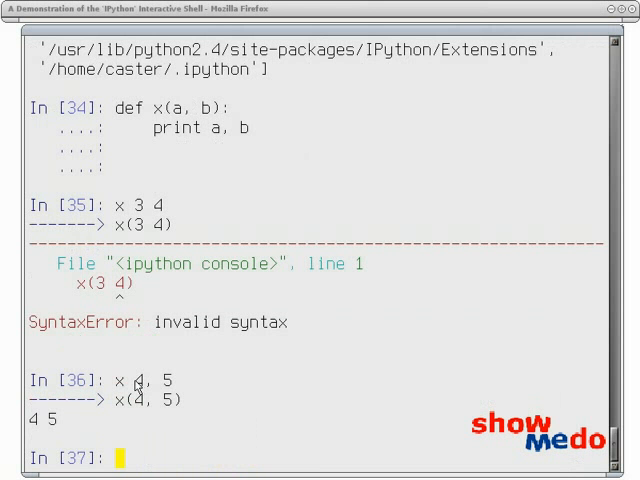
mouse_move(142, 418)
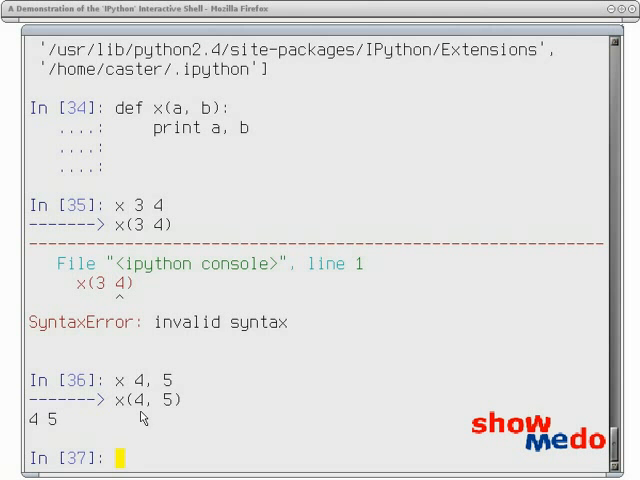
mouse_move(294, 380)
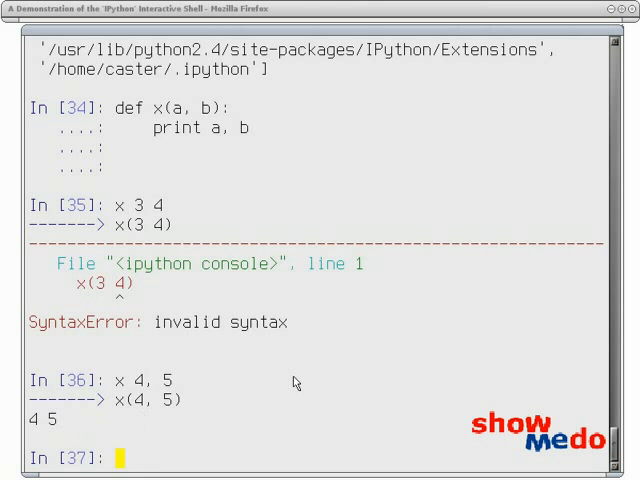
- Redefine x() to print "hello" and call it without parentheses via /x
type("def x():")
type("print \"")
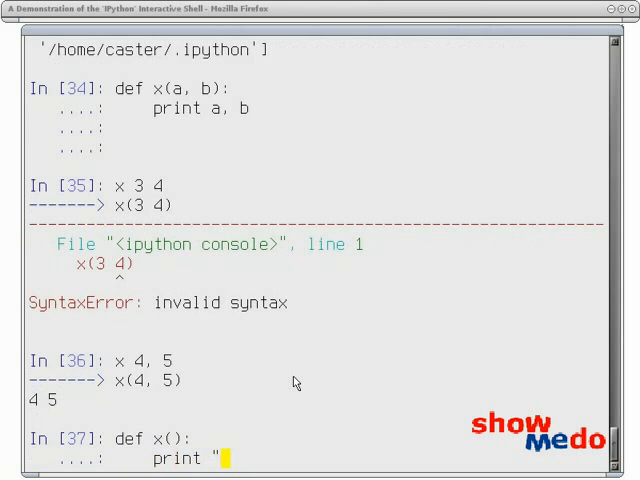
type("hello\"")
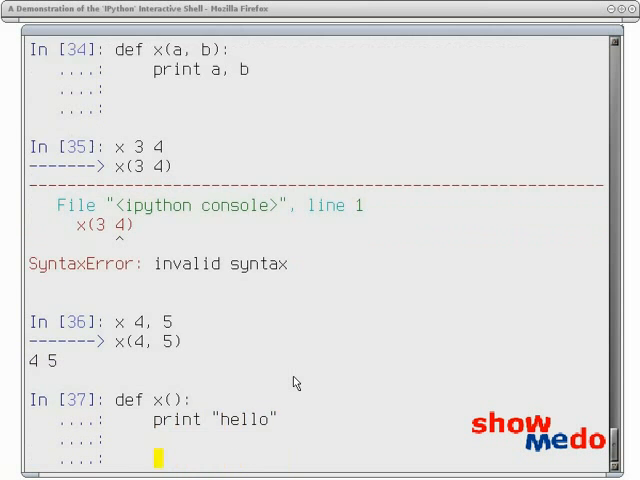
type("/x")
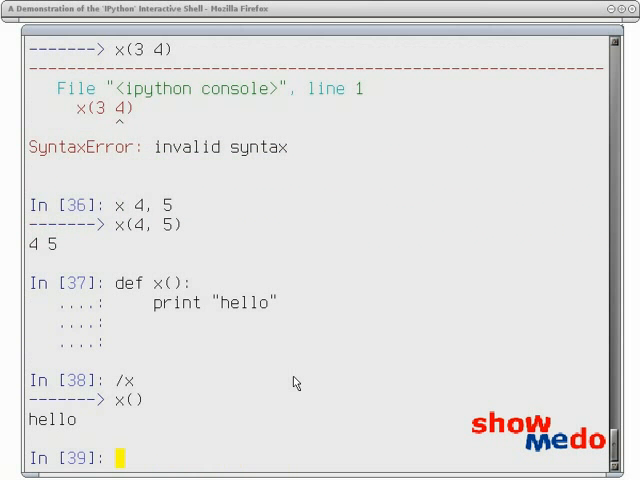
- Redefine x(a, b), evaluate x, then autocall 'x 3, 4' to print 3 4
type("def x():")
type("print a, b")
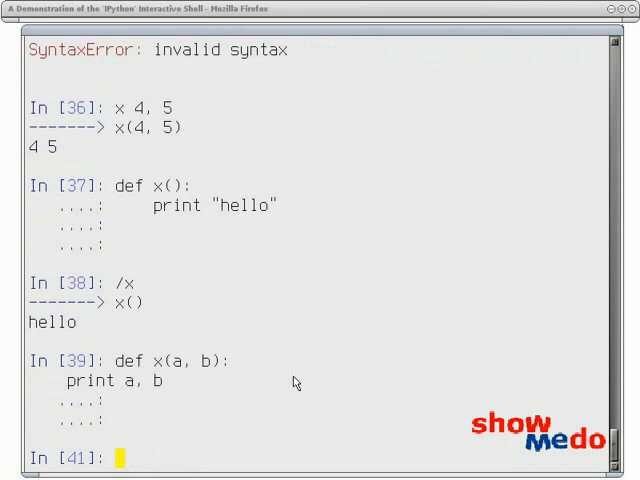
type("x")
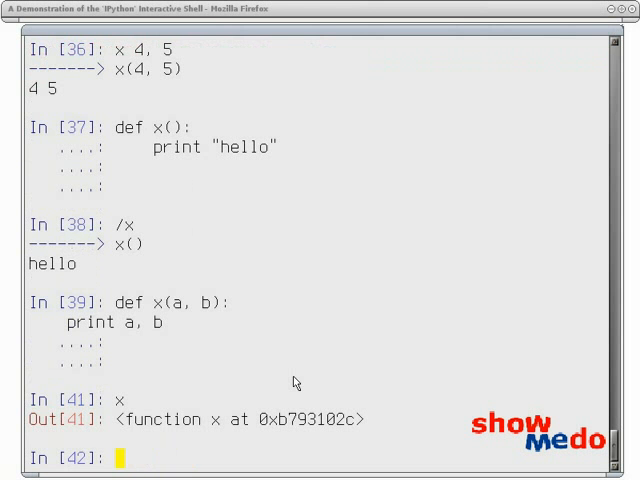
type("x 3, 4")
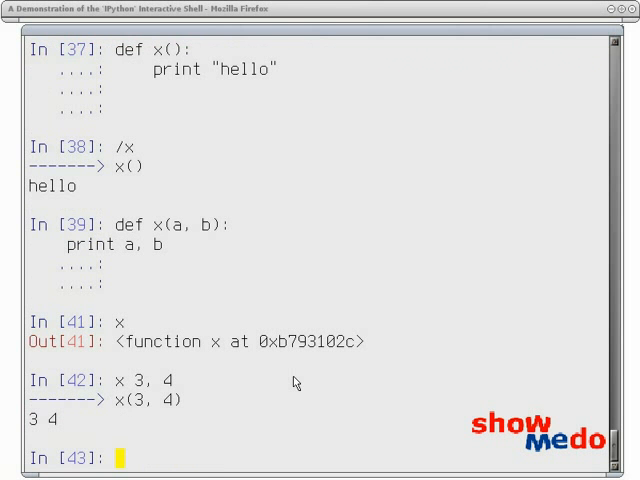
- Run ',x 3, 4' so the arguments are auto-quoted into x("3,", "4"), printing 3, 4
type(",x 3, 4")
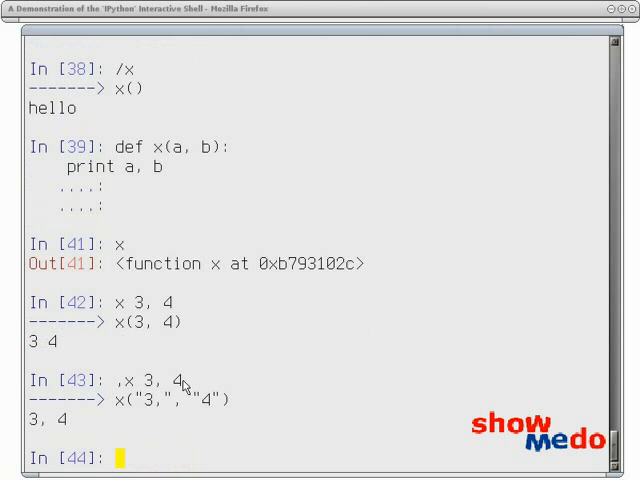
mouse_move(140, 404)
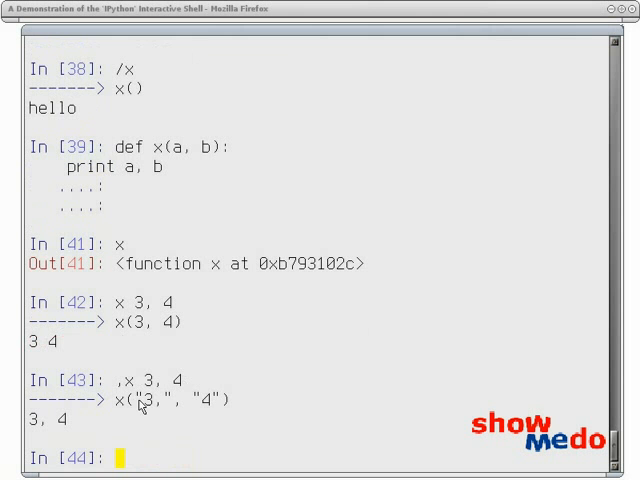
mouse_move(276, 414)
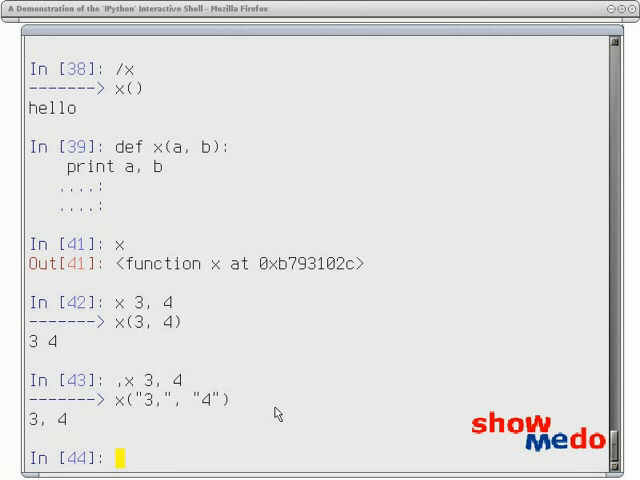
- Read help(sys) for the sys module documentation and quit the pager
type("help")
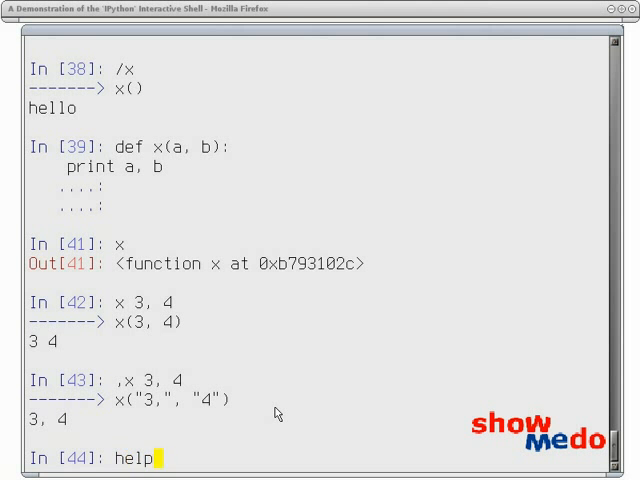
type("(")
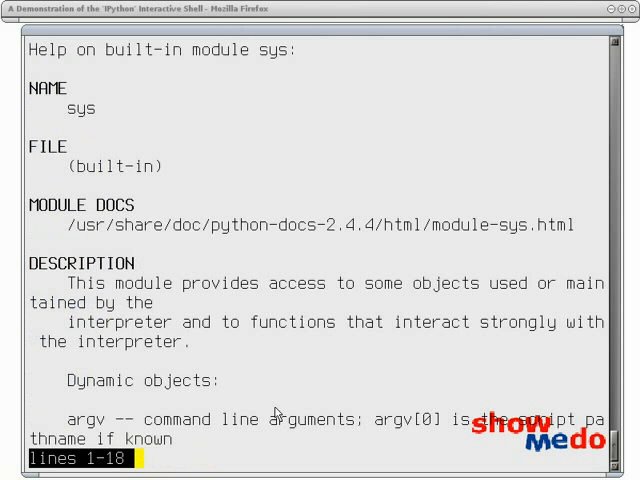
mouse_move(454, 128)
type("help(")
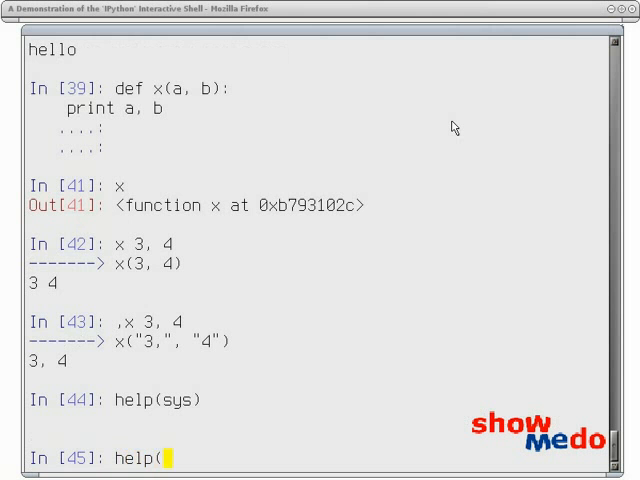
- Read help('for') and page through the for-statement documentation
type("'for')")
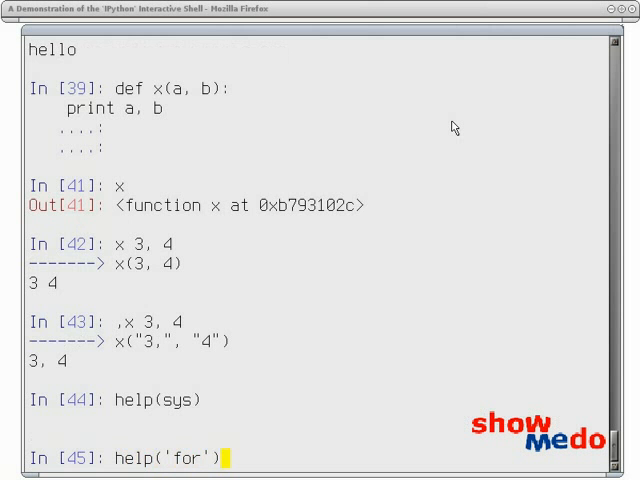
key("Return")
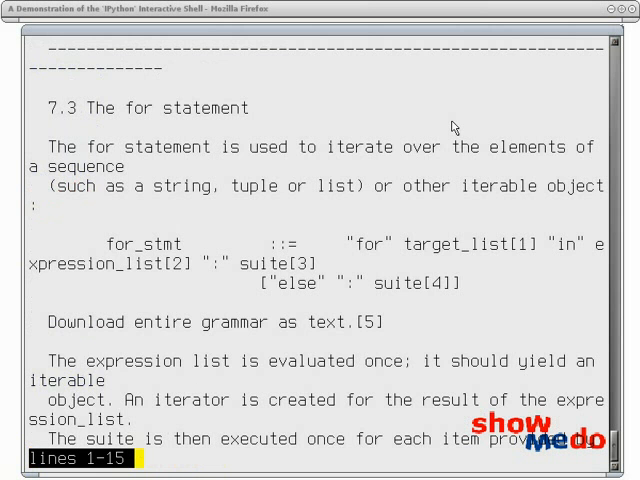
scroll("down", 3)
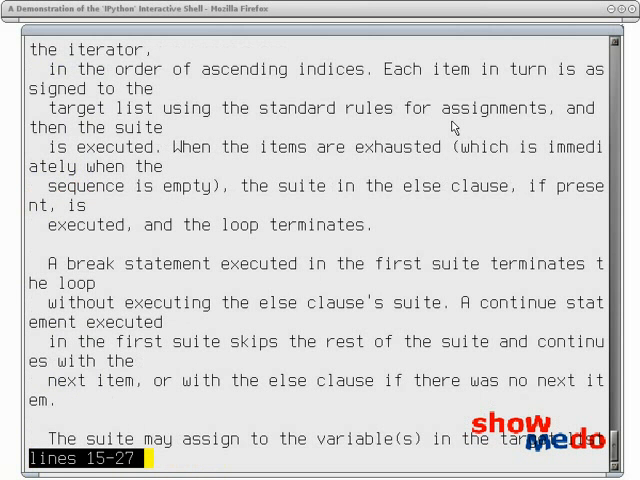
scroll("down", 3)
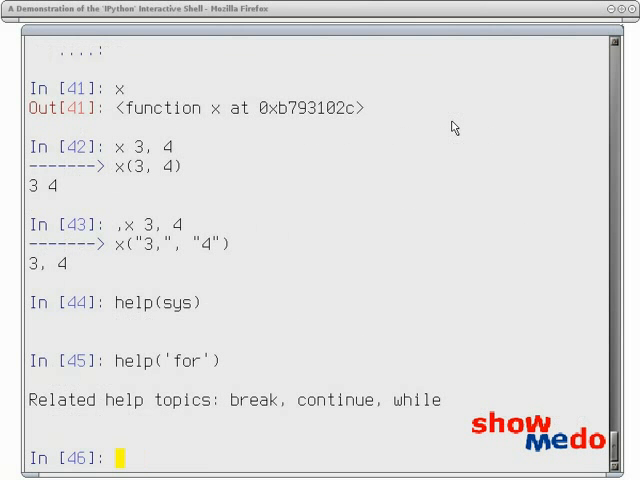
- Start the interactive help() utility and list its topics
type("help(")
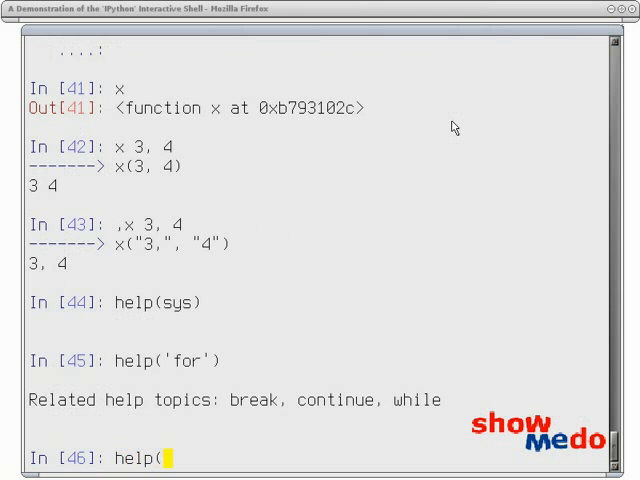
type("'")
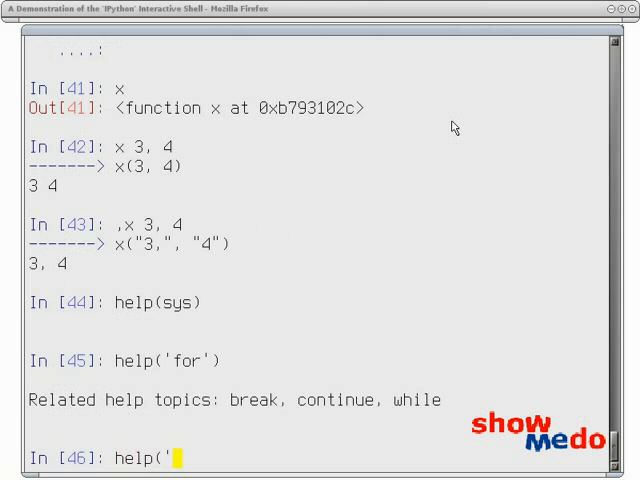
type(")")
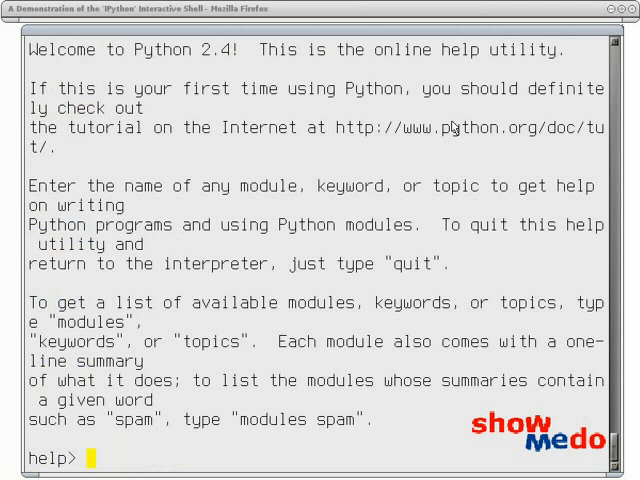
type("topics")
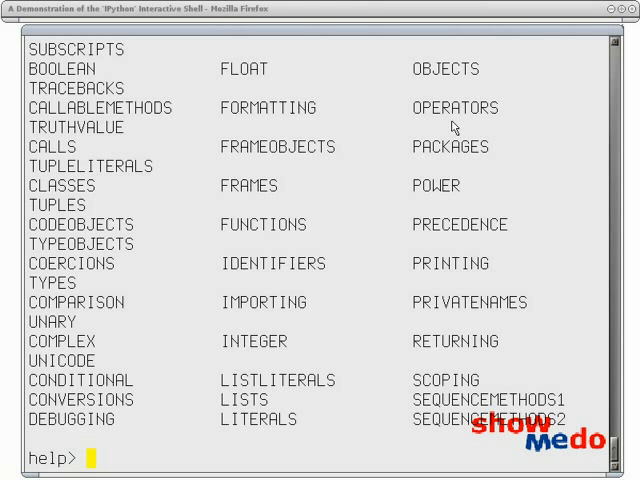
- Look up the FUNCTIONS topic, then quit help with q to return to the prompt
type("FUNCTIONS")
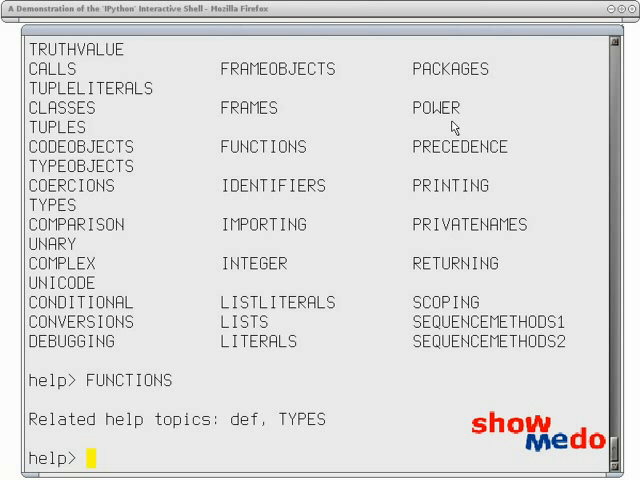
type("q")
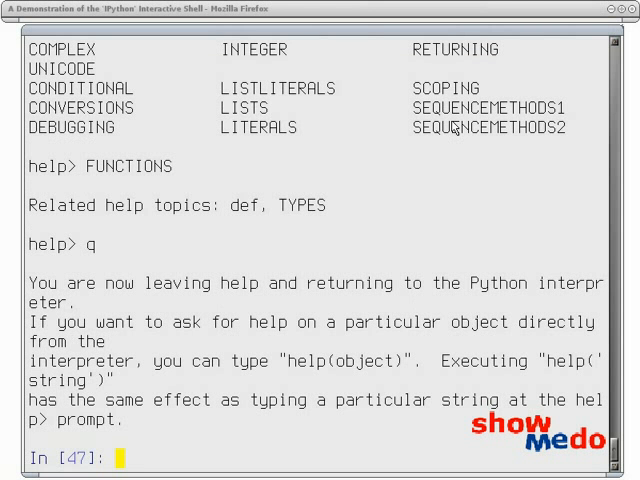
- Import re and show re.match's signature (pattern, string, flags=0) with pdef
type("import re")
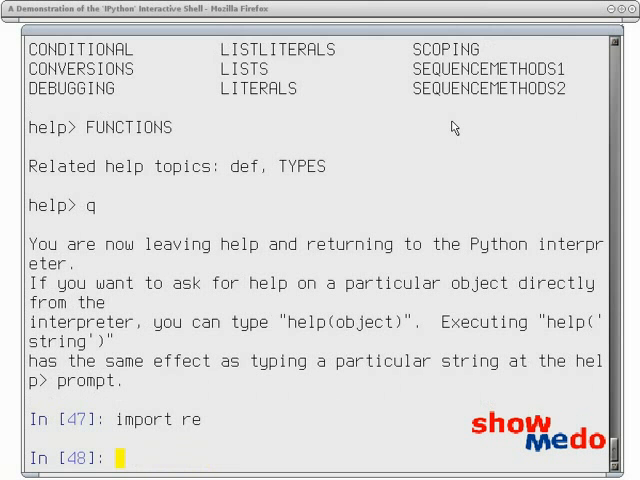
type("pdef re.")
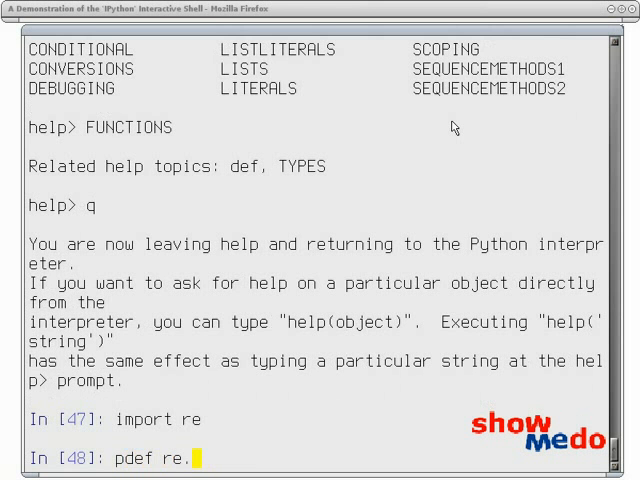
type("match")
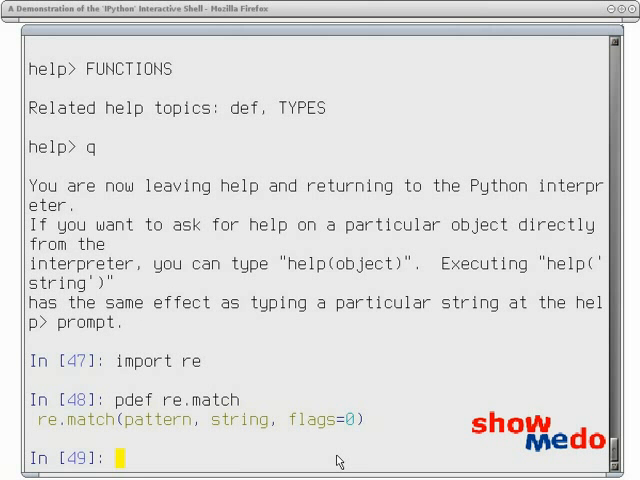
- Display re.match's docstring with pdoc re.match
type("pdoc")
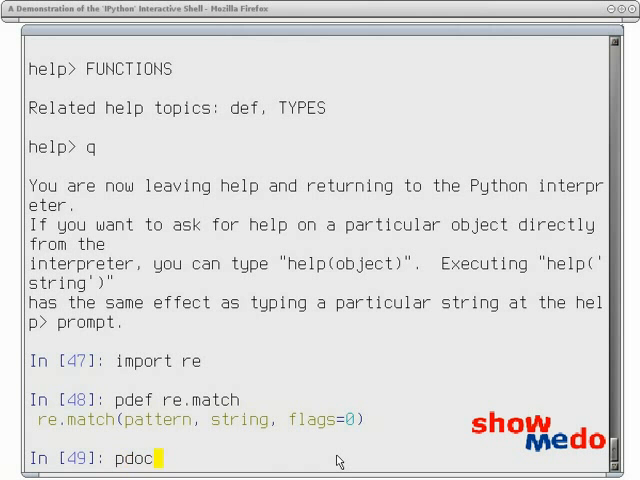
type("re.math")
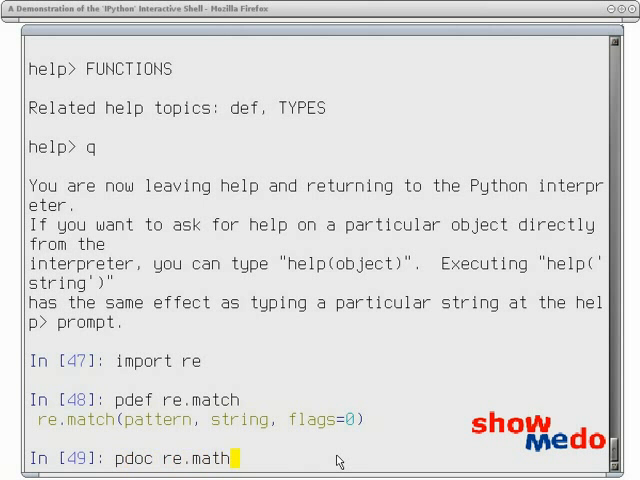
type("h")
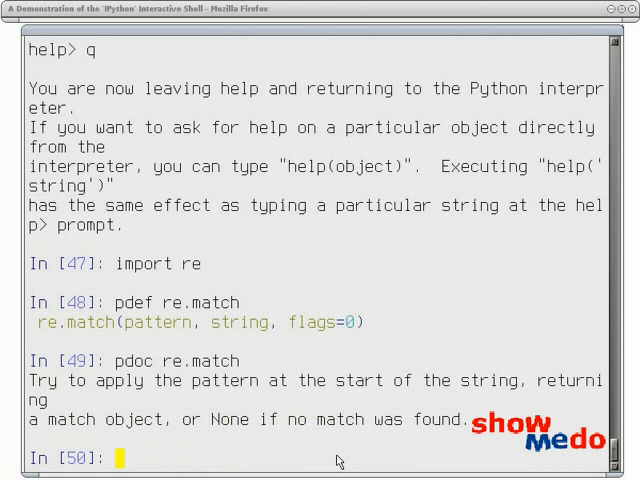
- Show re.match's type, file, definition and docstring with pinfo re.match
type("pinfo s")
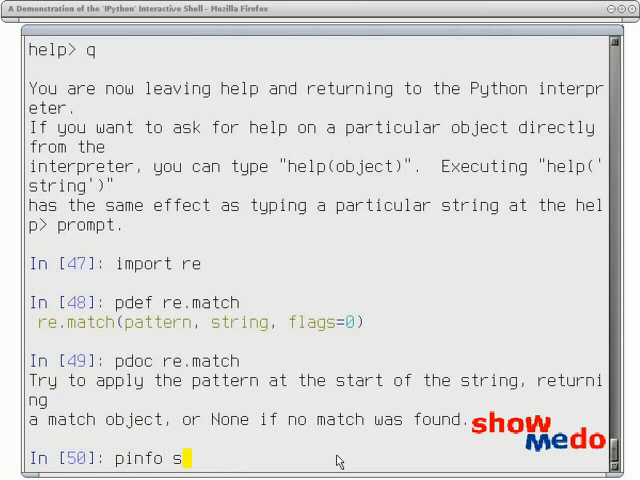
type("e.match")
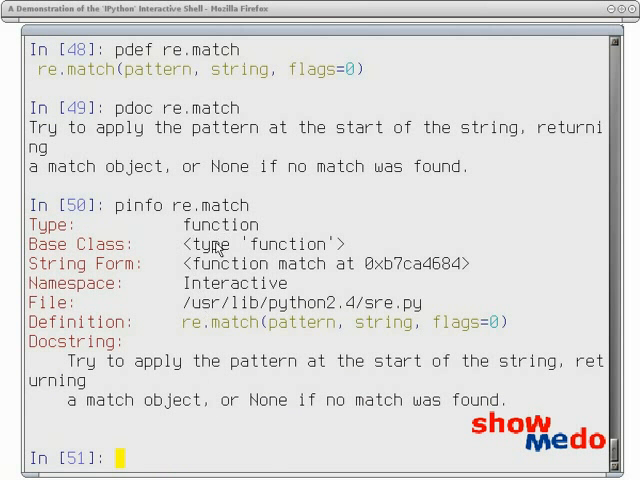
mouse_move(196, 316)
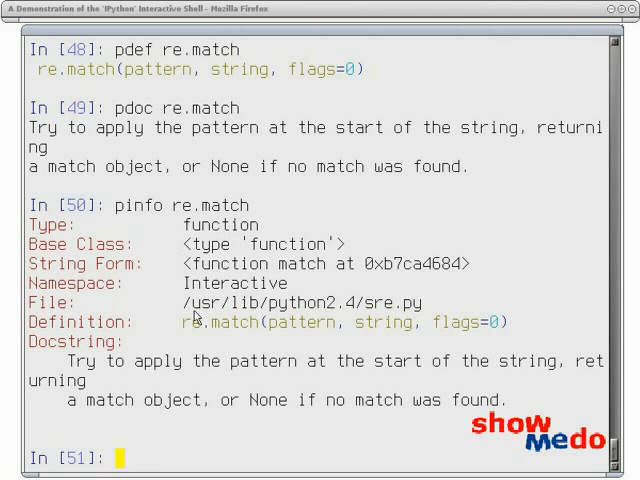
mouse_move(192, 316)
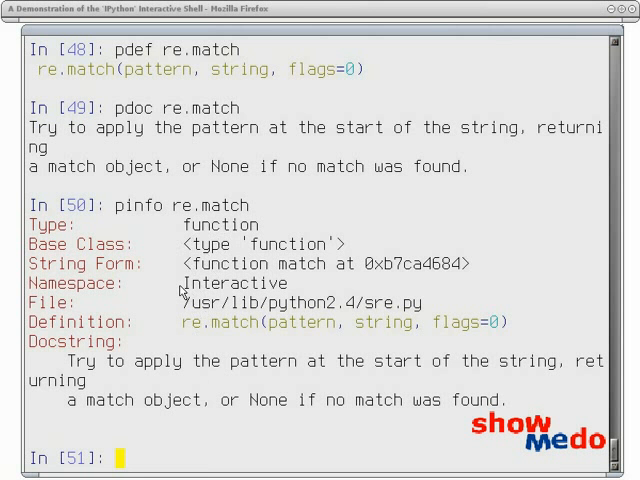
mouse_move(148, 340)
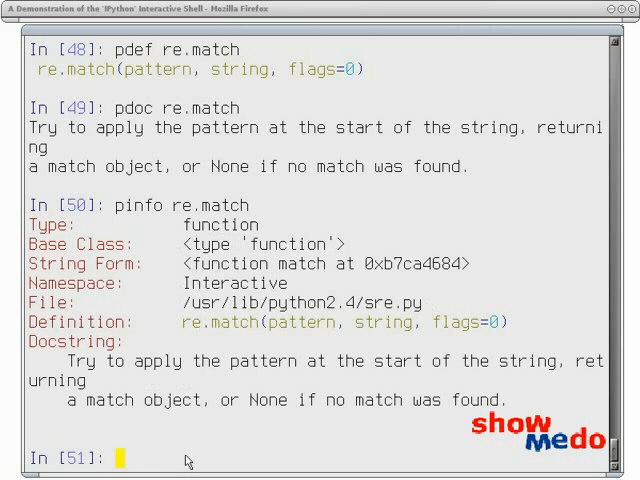
type("psour")
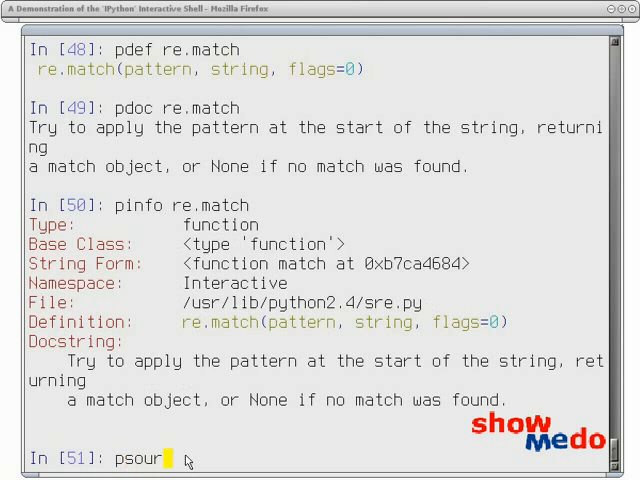
- Print the source code of re.match with psource re.match
type("ce re.match")
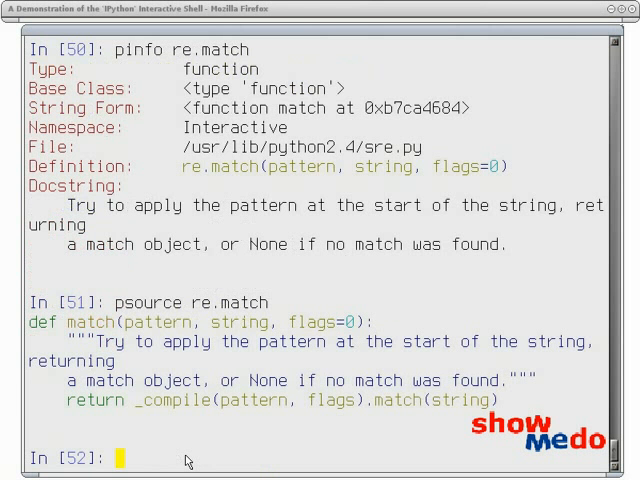
mouse_move(64, 336)
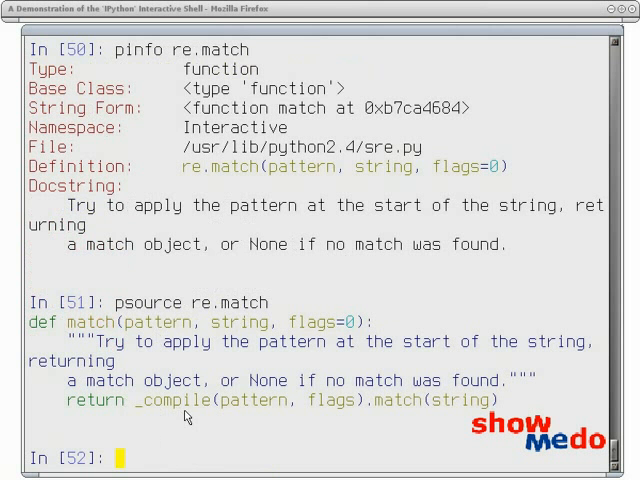
mouse_move(296, 418)
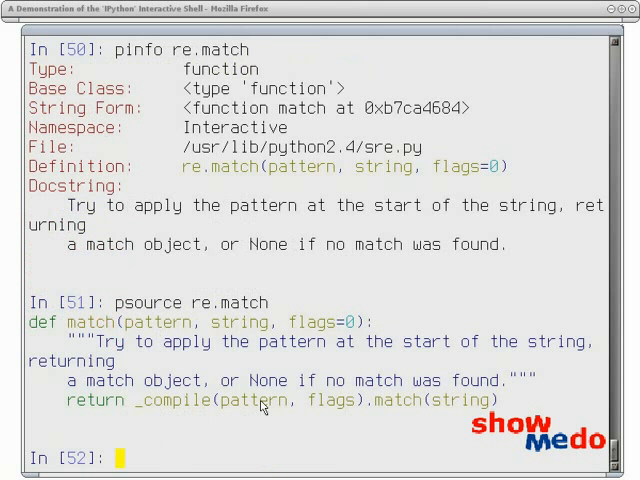
mouse_move(336, 370)
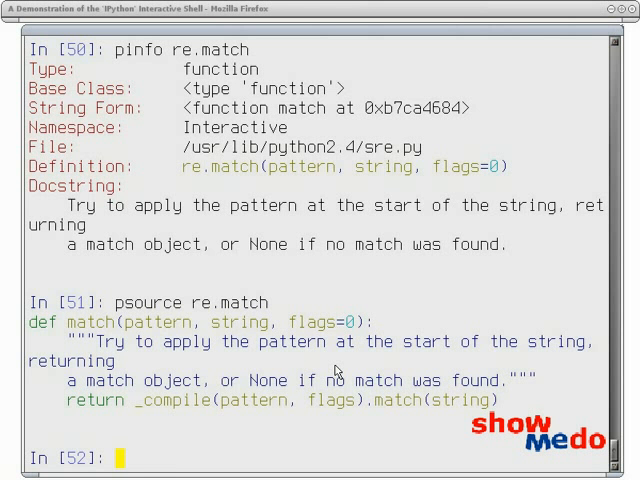
- View re.match details with source via re.match?? and without via re.match?
type("re.m")
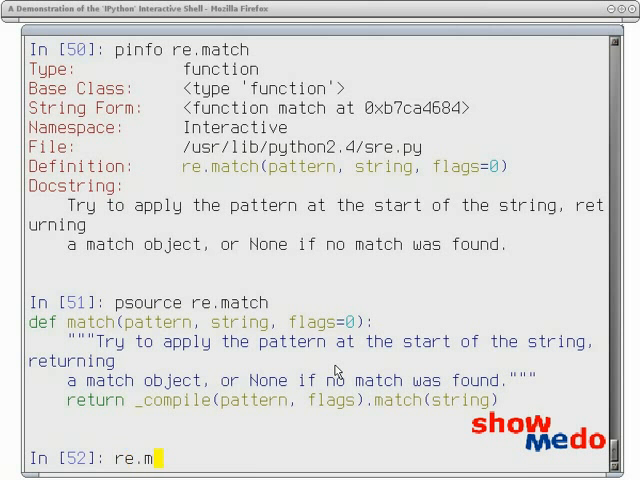
type("atch??")
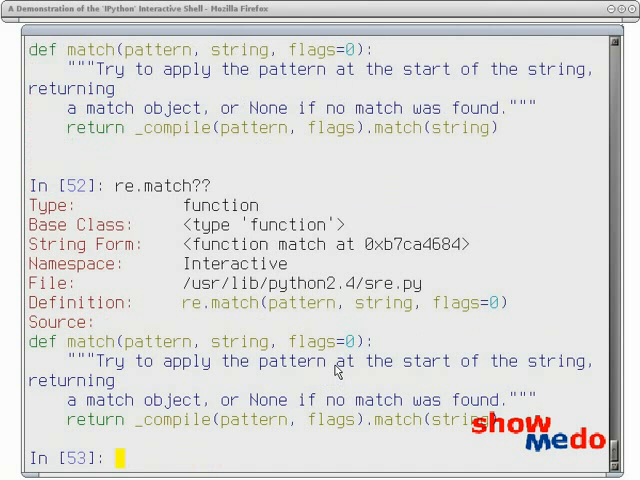
type("re.match?")
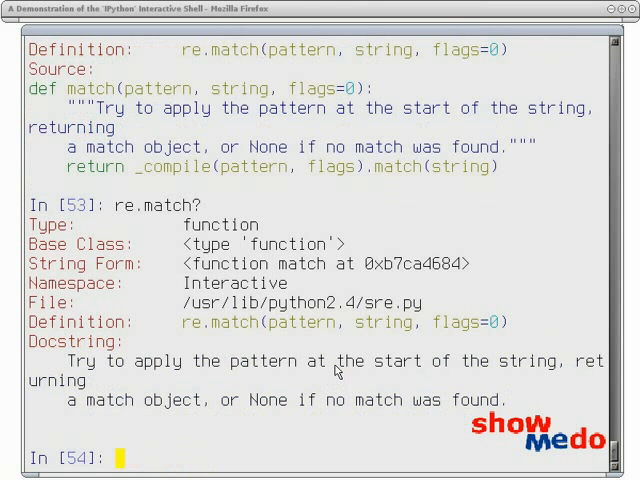
type("p")
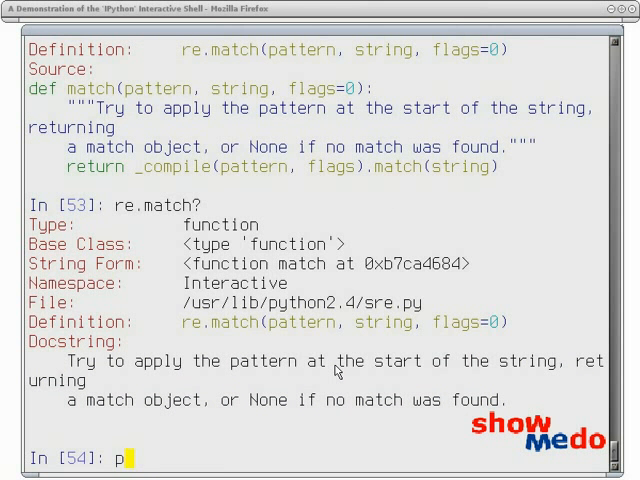
- Page through the whole sre.py source file with pfile re.match, then quit the pager
type("file re.m")
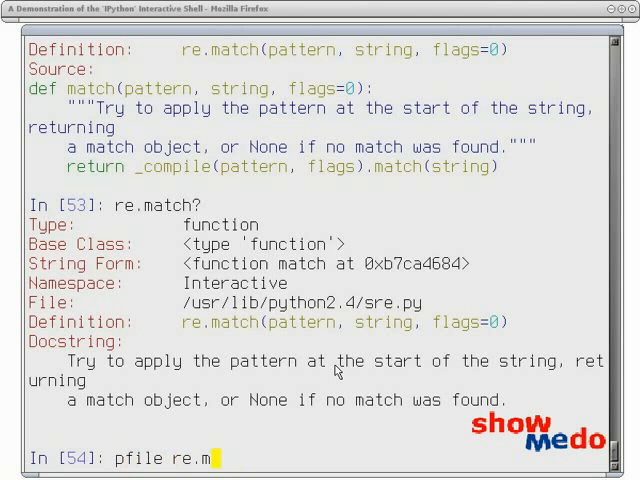
type("atch")
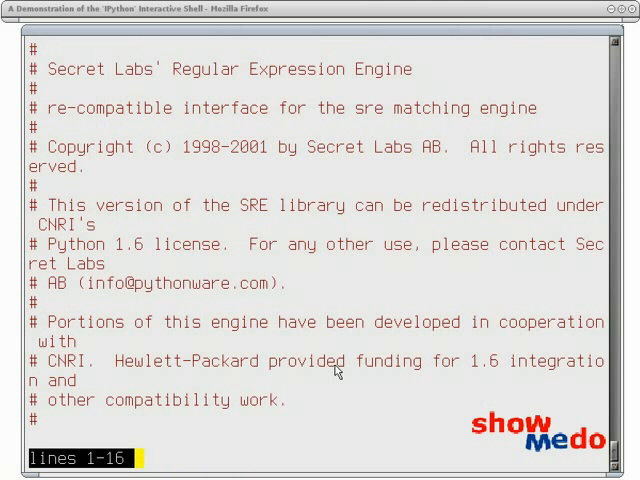
scroll("down", 3)
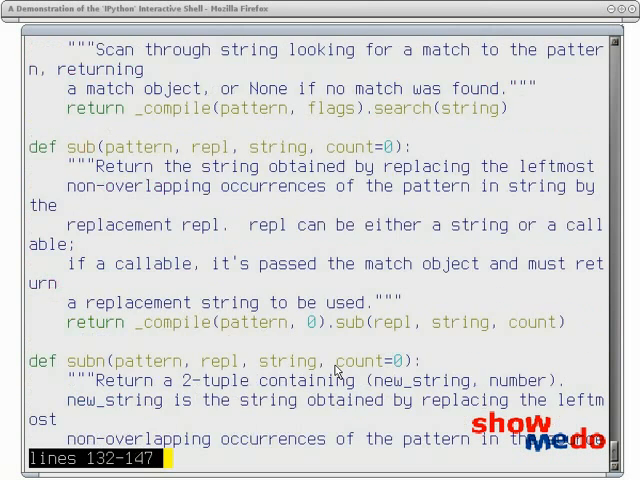
scroll("down", 3)
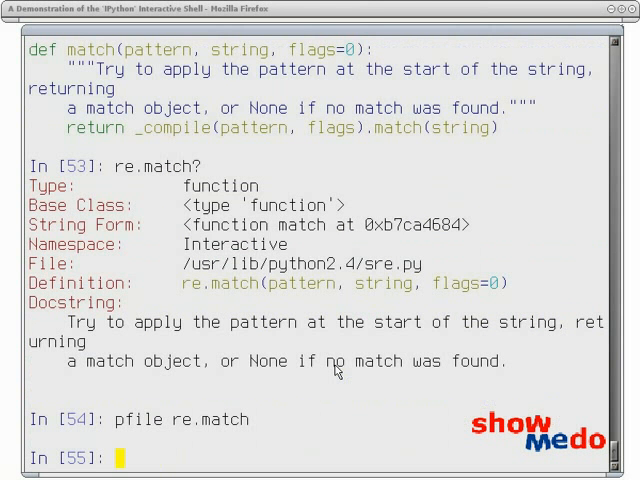
- Run edit -x re.match so sre.py opens in Emacs at the match function without executing
type("edit")
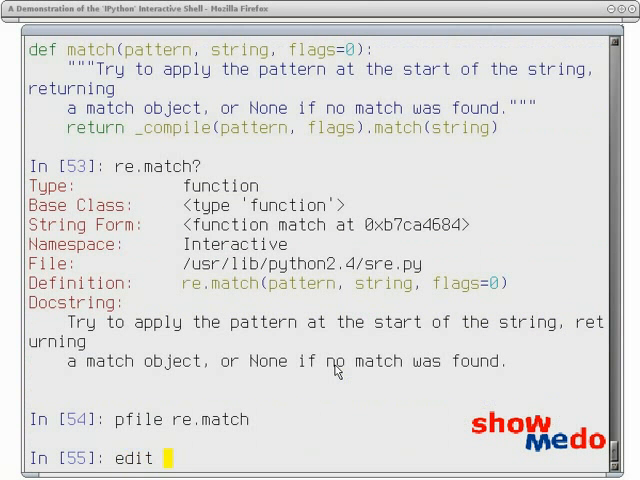
type("-x")
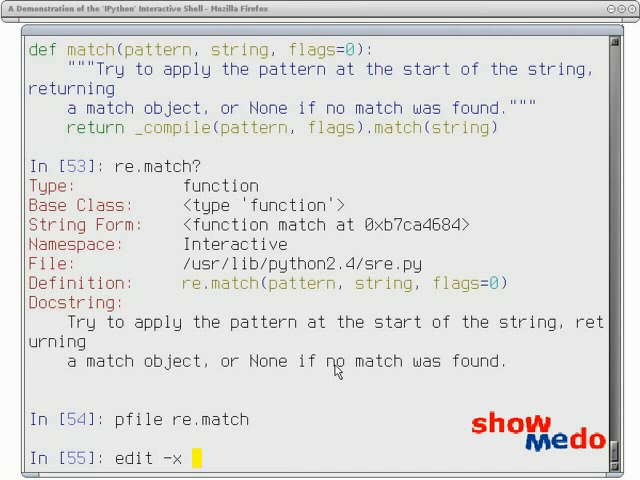
type("re.mat")
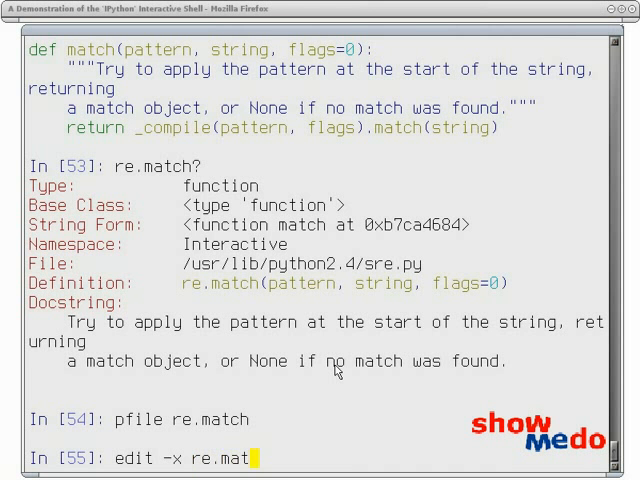
type("ch")
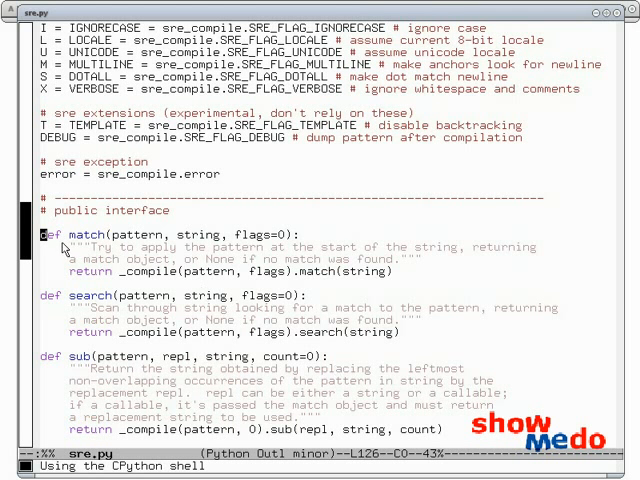
mouse_move(414, 156)
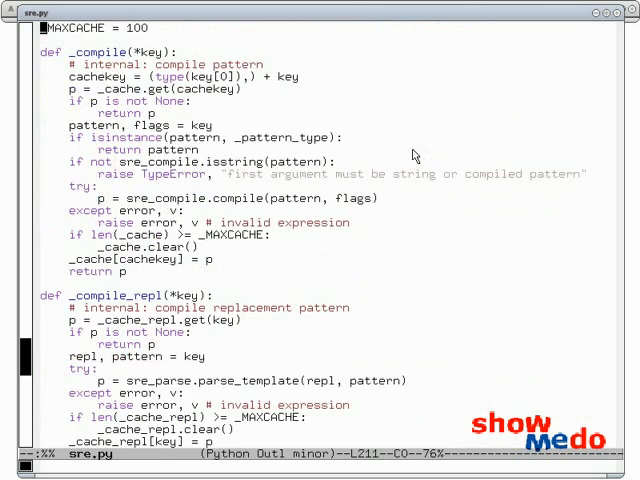
scroll("down", 3)
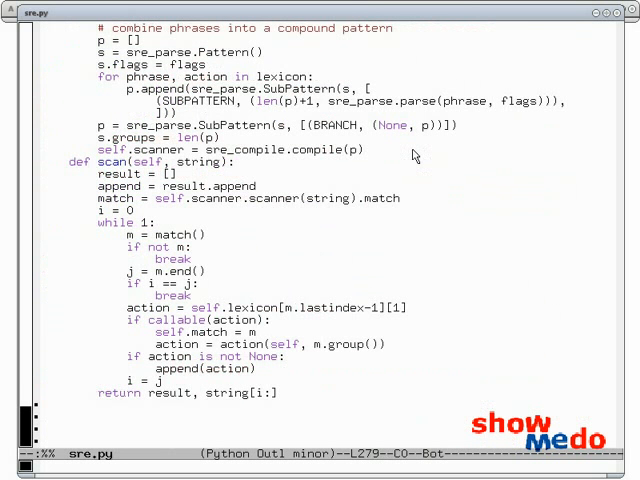